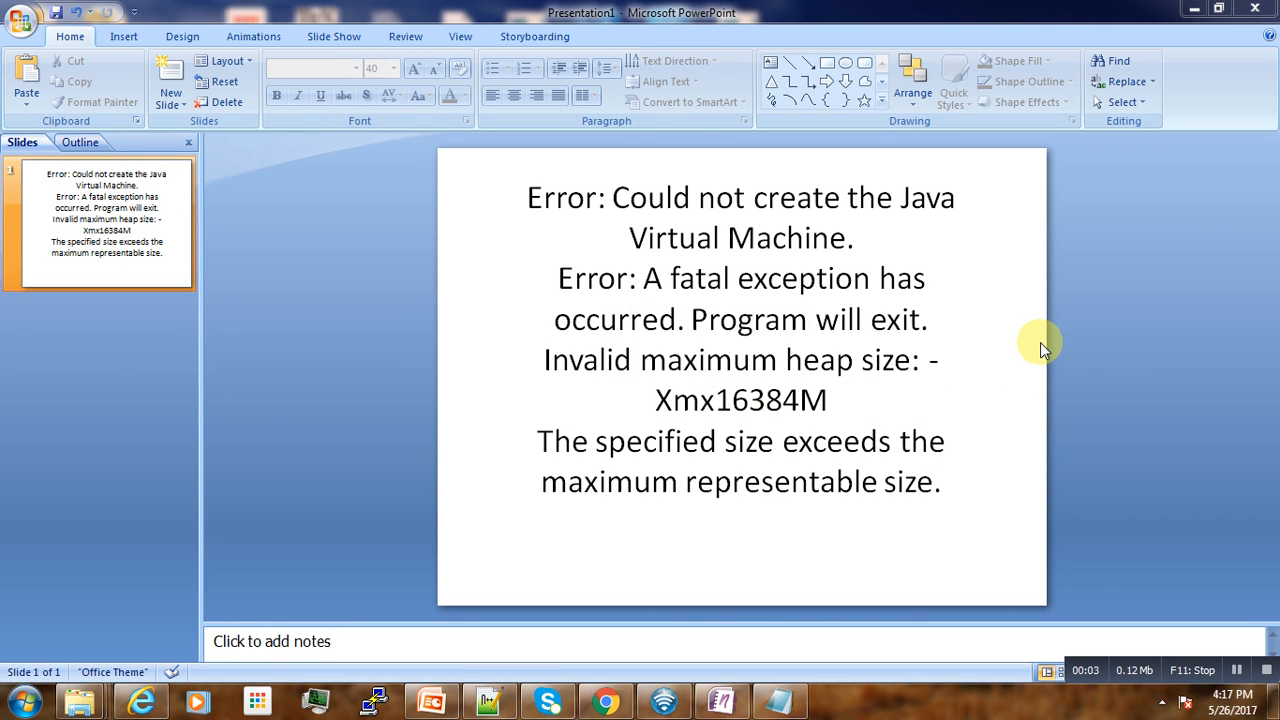
{"action": "mouse_move", "coordinate": [1008, 345]}
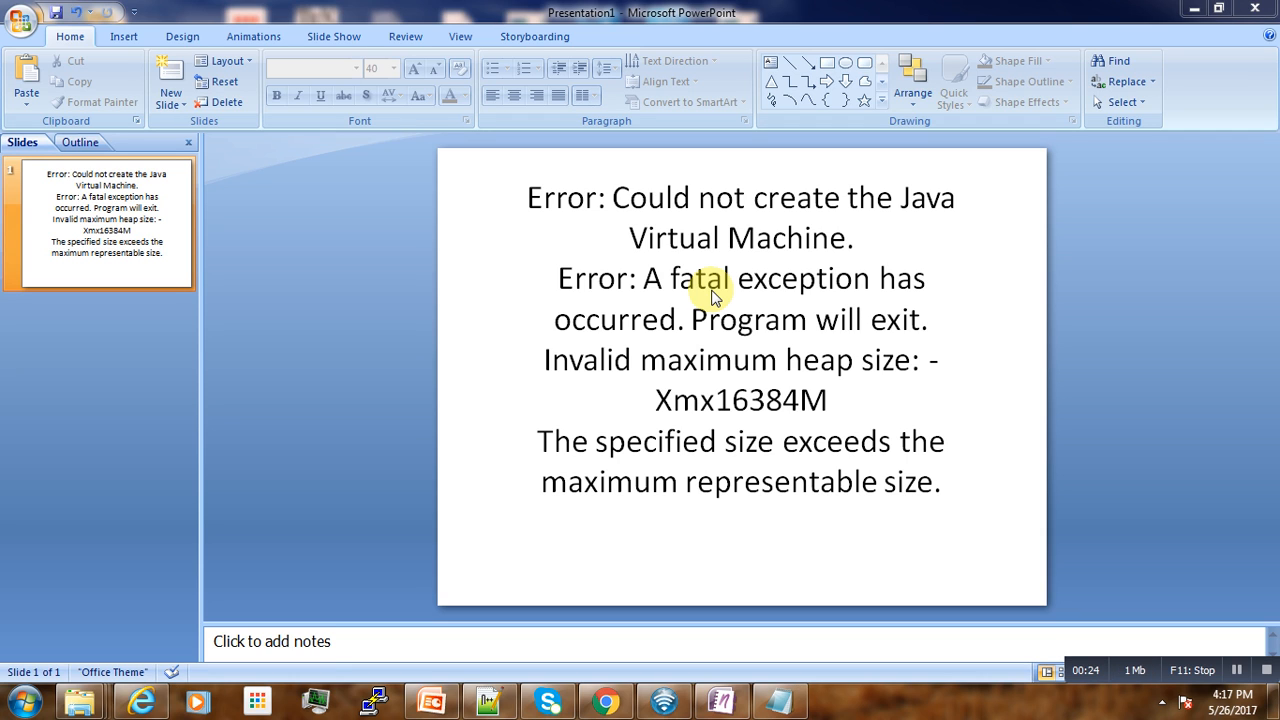
{"action": "mouse_move", "coordinate": [770, 302]}
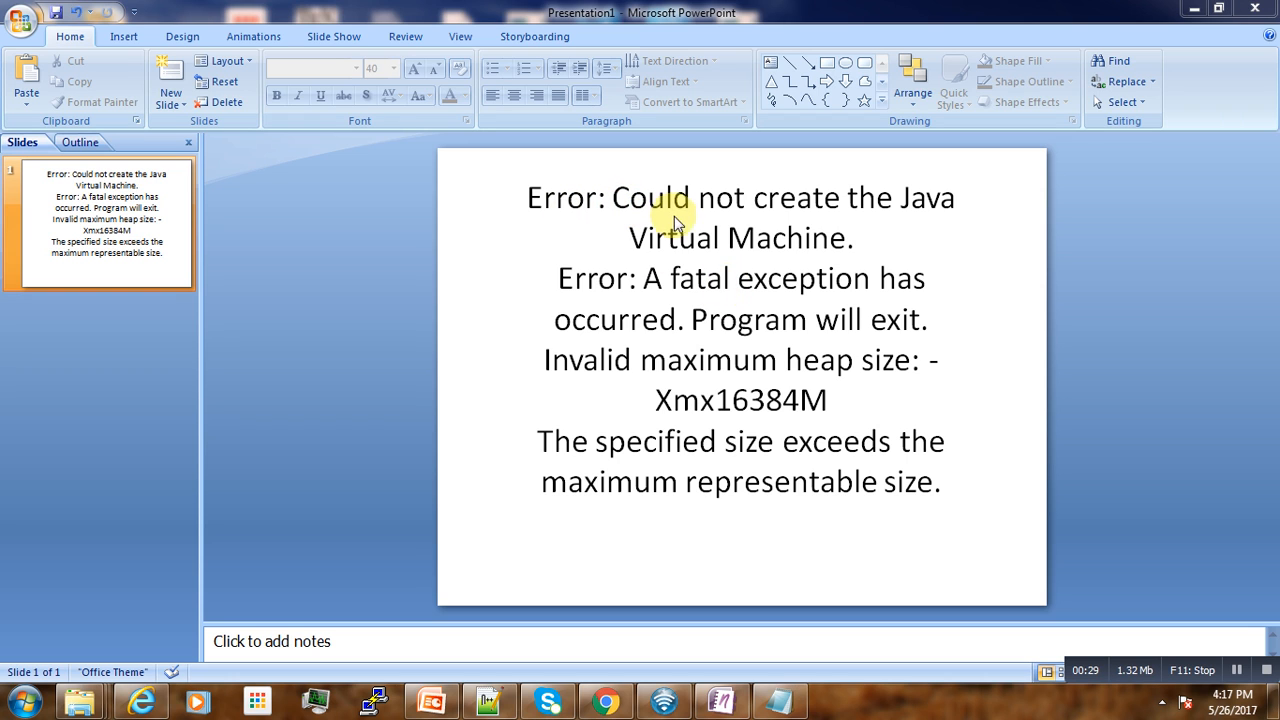
{"action": "mouse_move", "coordinate": [895, 230]}
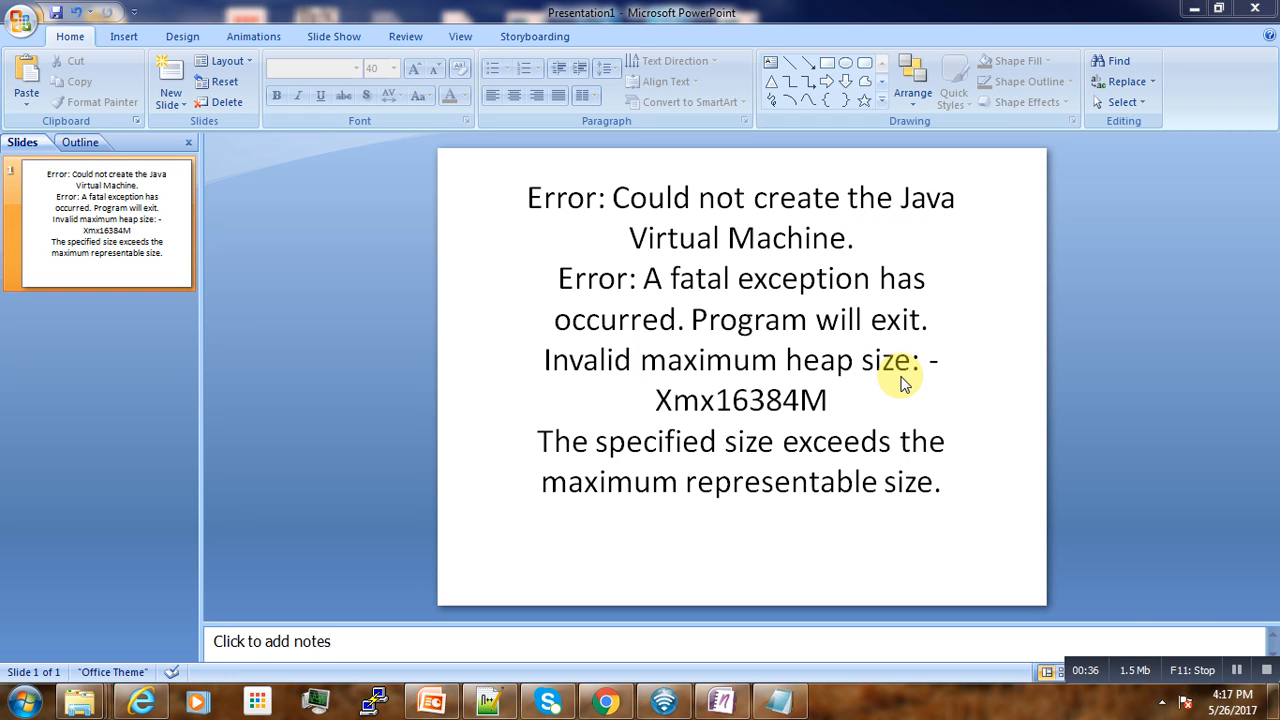
{"action": "mouse_move", "coordinate": [862, 467]}
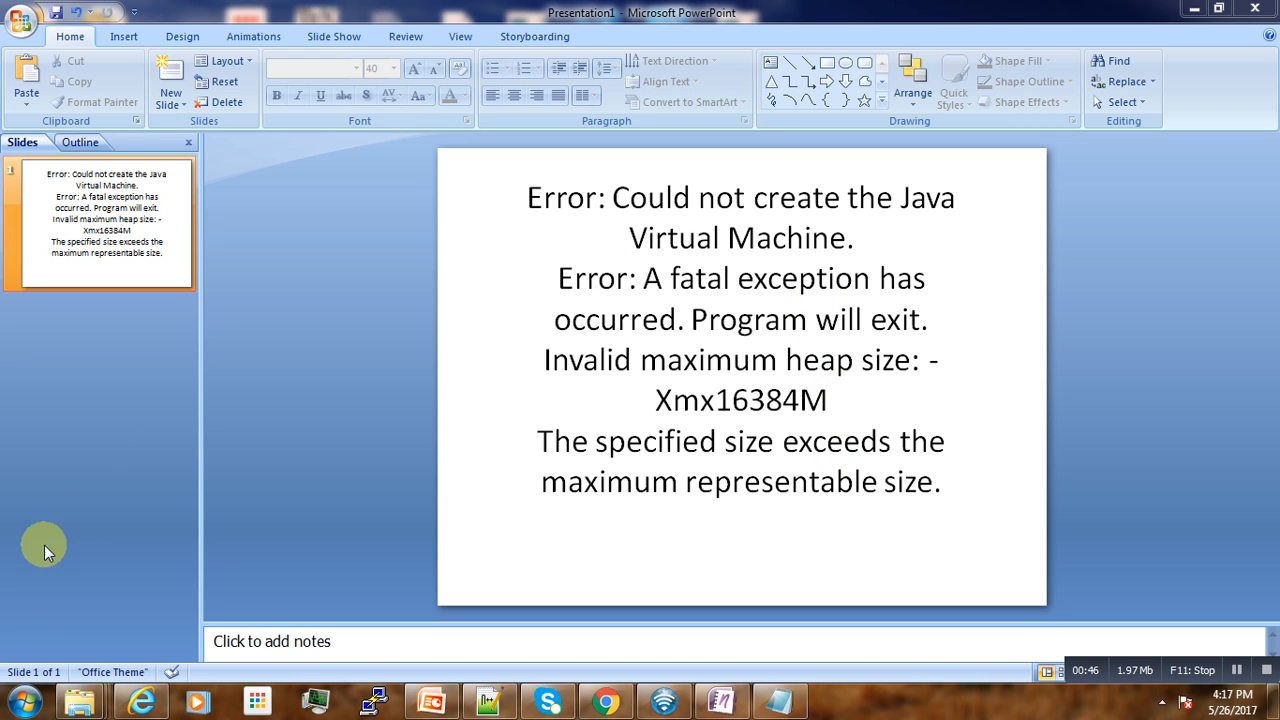
- Search the Start Menu for cmd and launch the Command Prompt
{"action": "left_click", "coordinate": [20, 697]}
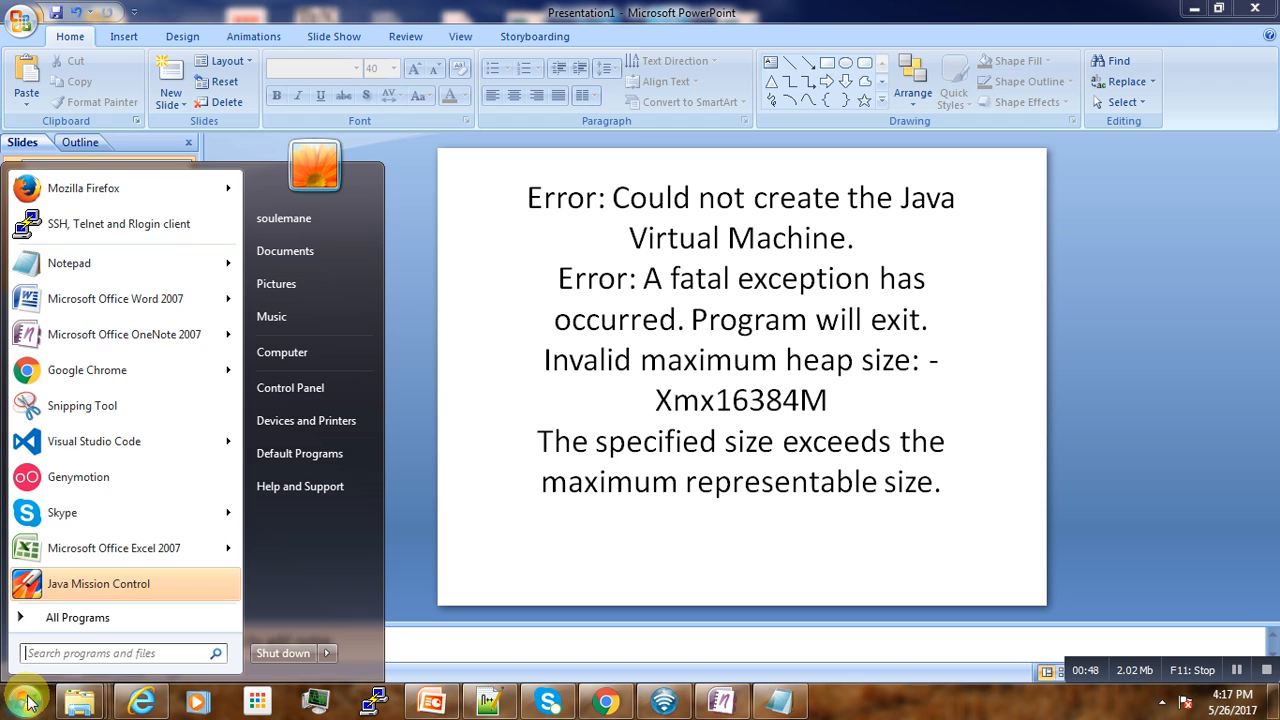
{"action": "left_click", "coordinate": [115, 652]}
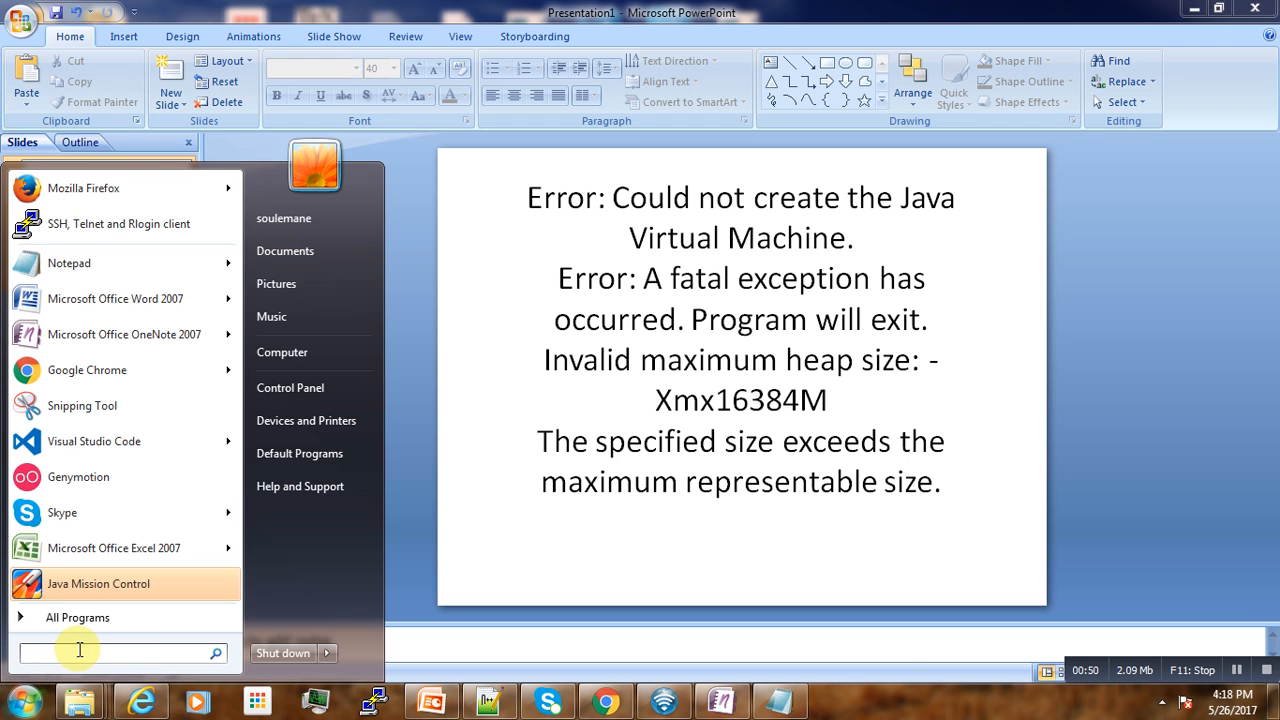
{"action": "type", "text": "cre"}
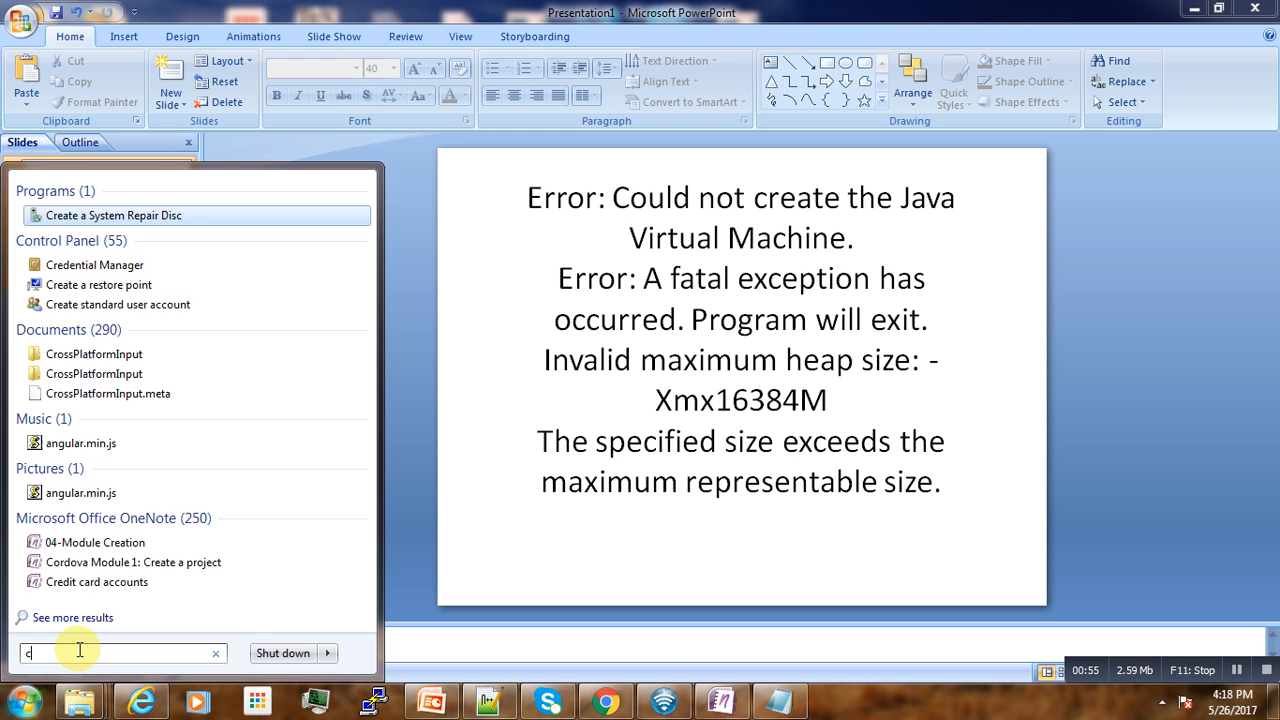
{"action": "type", "text": "md"}
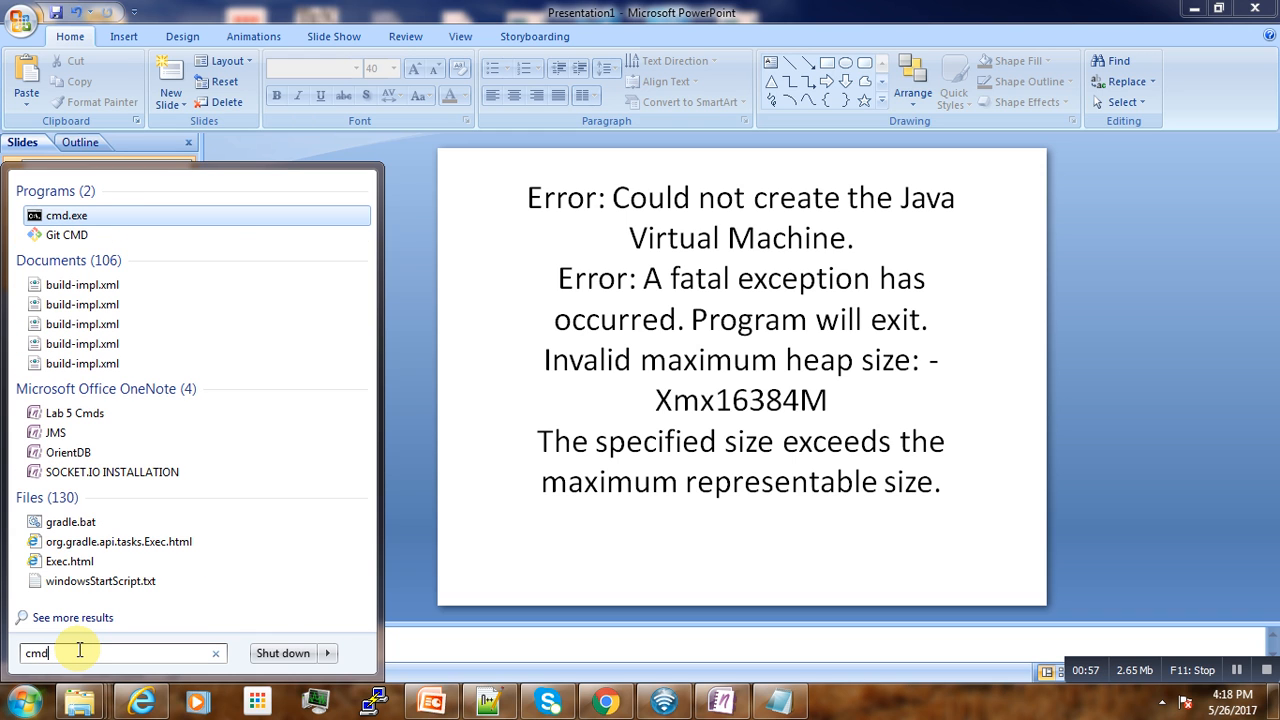
{"action": "left_click", "coordinate": [67, 215]}
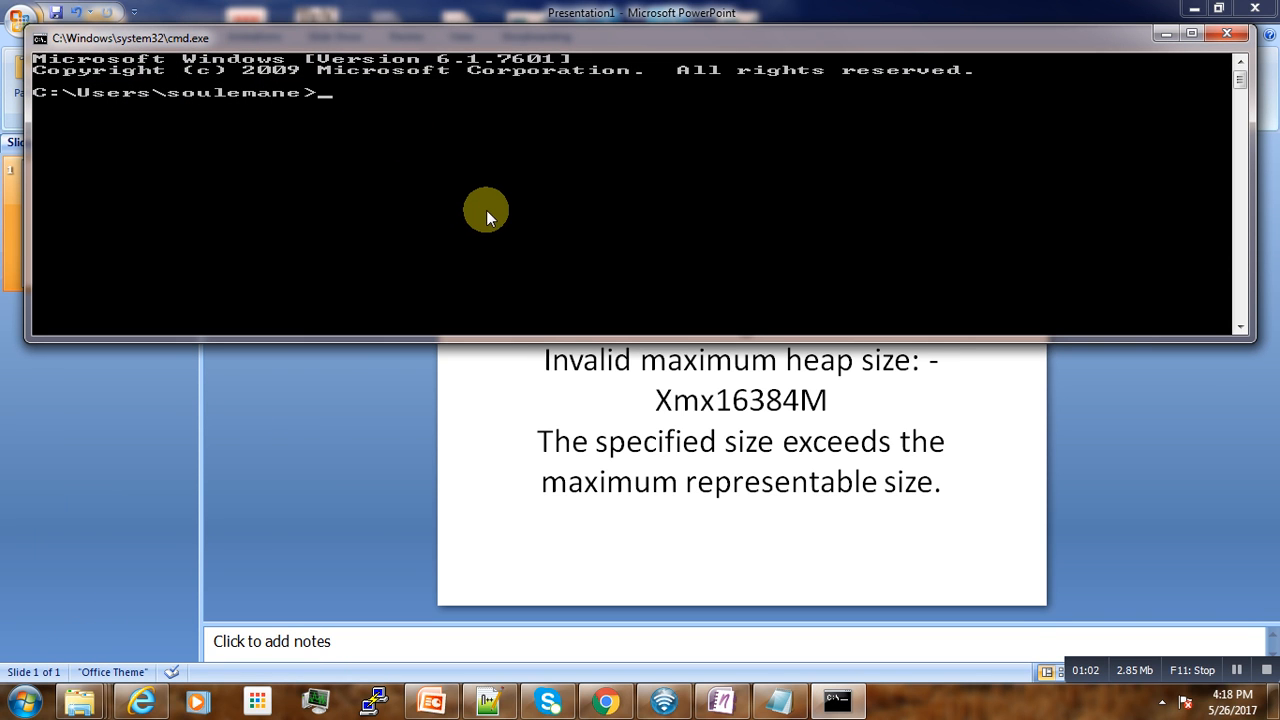
{"action": "mouse_move", "coordinate": [490, 183]}
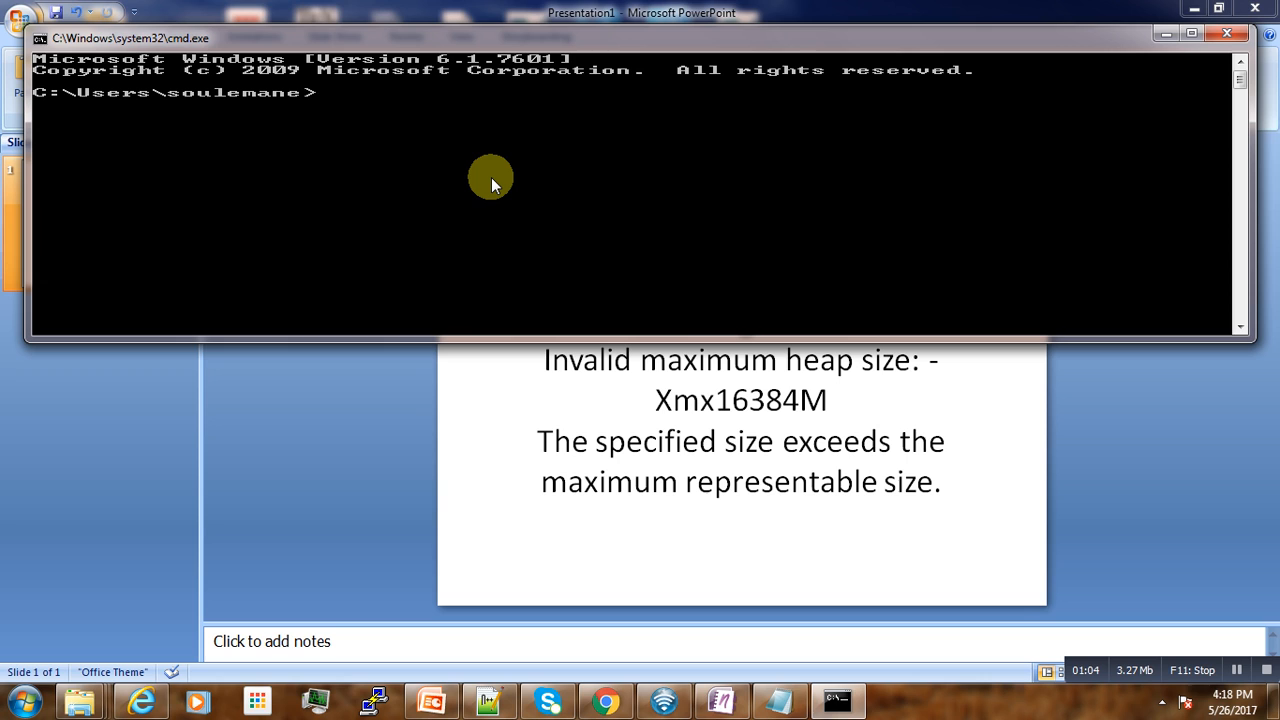
- Switch the prompt to drive D and the TypescriptFiles folder
{"action": "type", "text": "cd"}
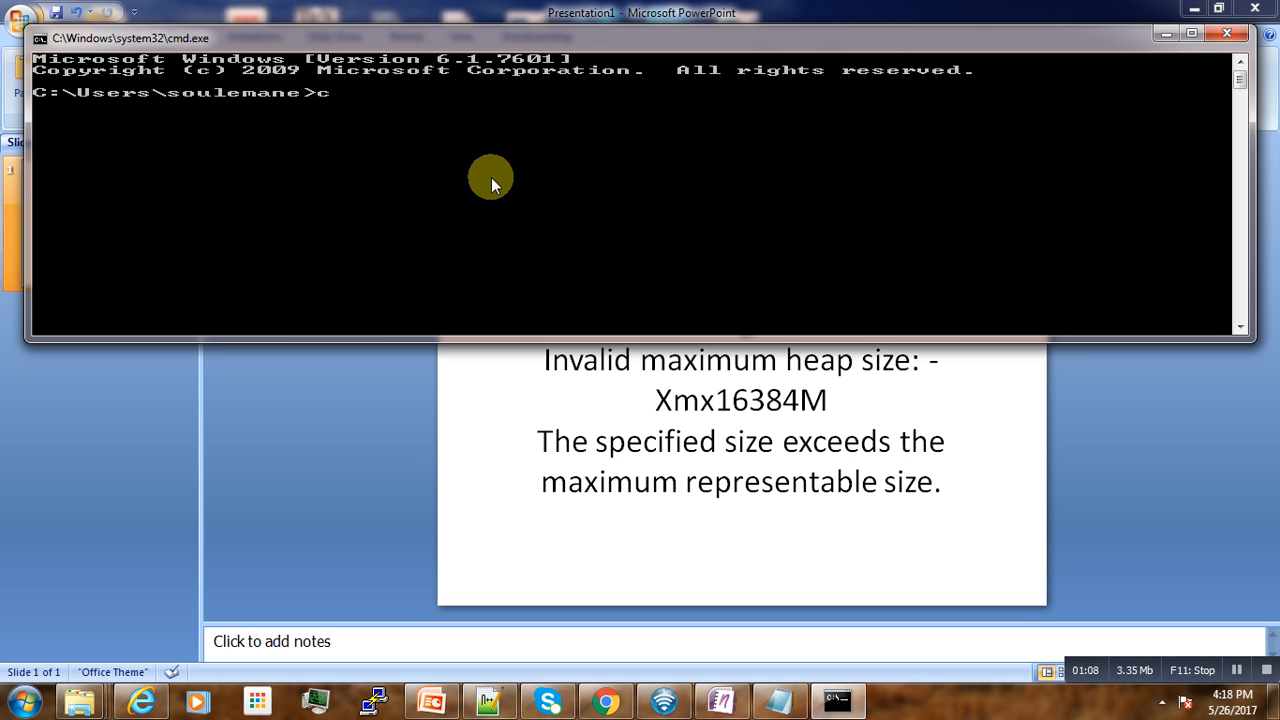
{"action": "type", "text": "d:"}
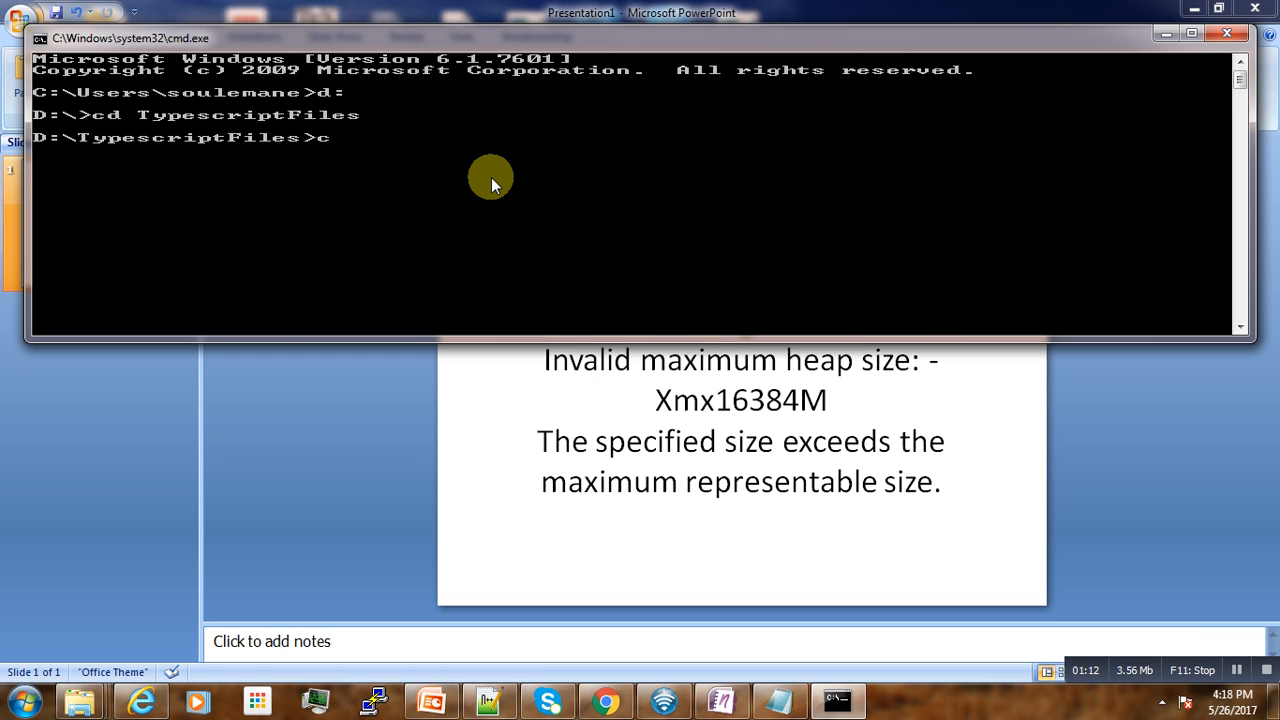
{"action": "key", "text": "backspace"}
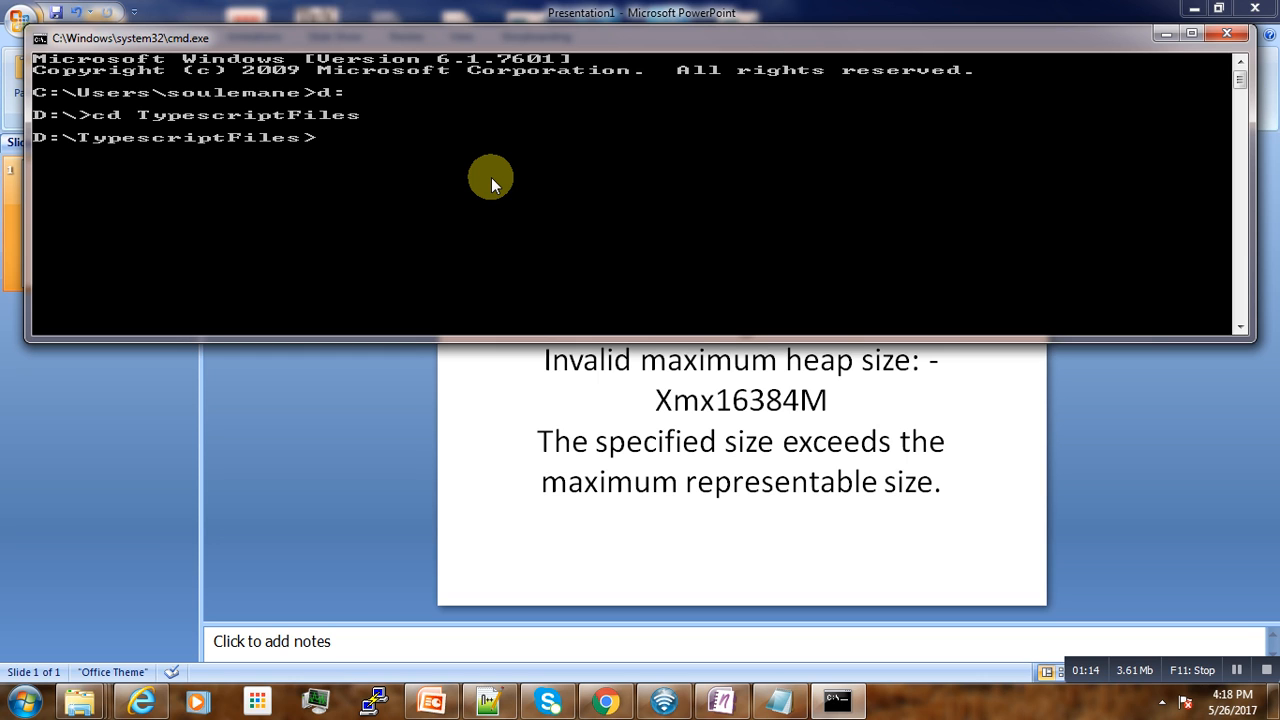
- Enter 'tns create demov2' to create the NativeScript project
{"action": "type", "text": "tns"}
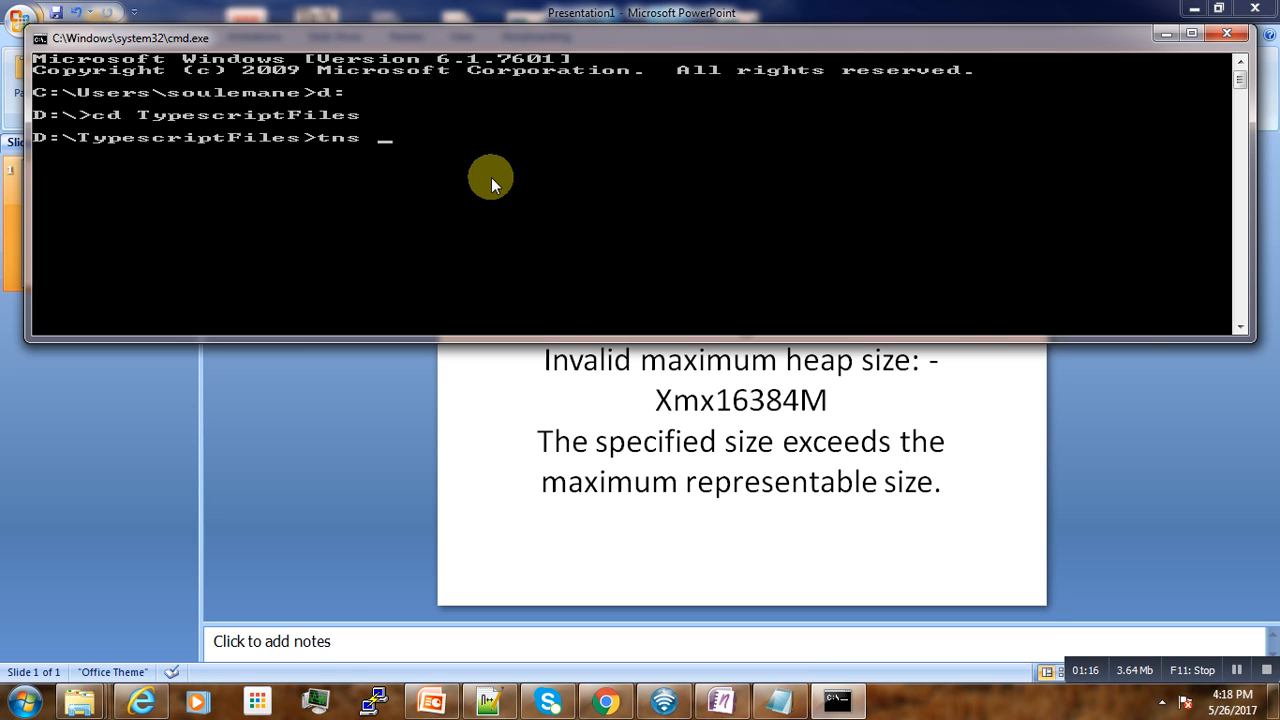
{"action": "type", "text": "crea"}
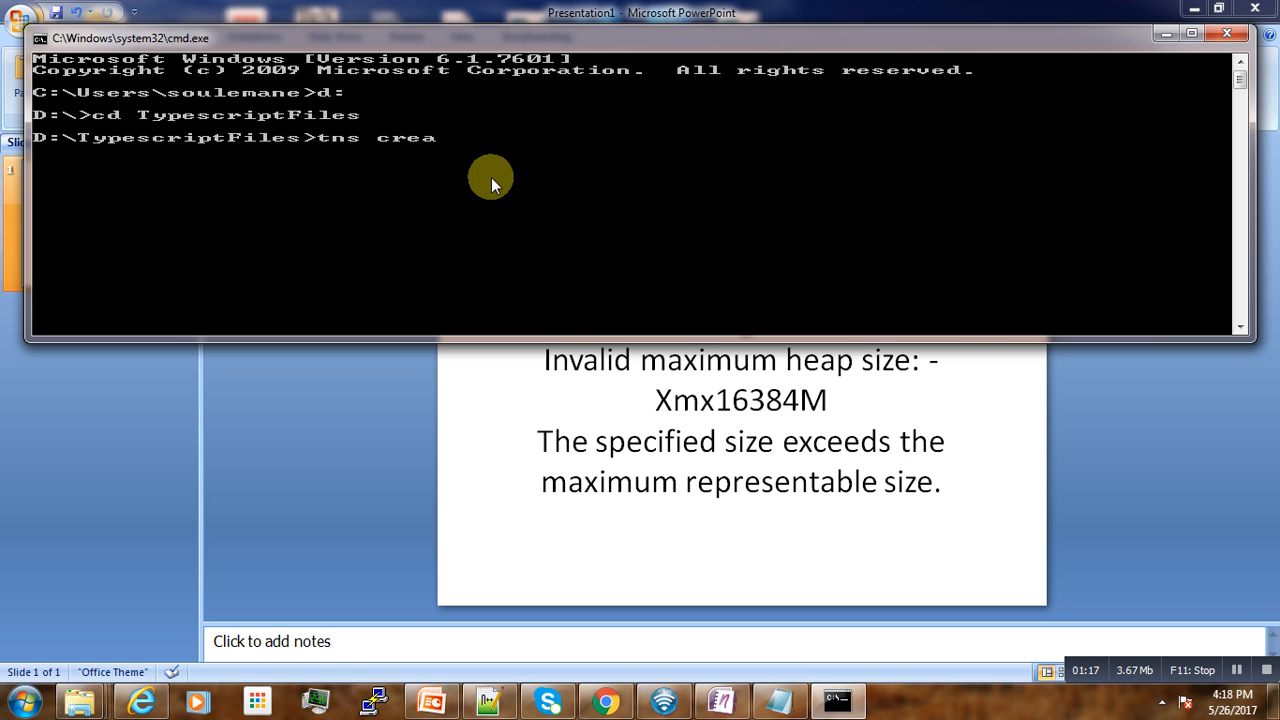
{"action": "type", "text": "te dem"}
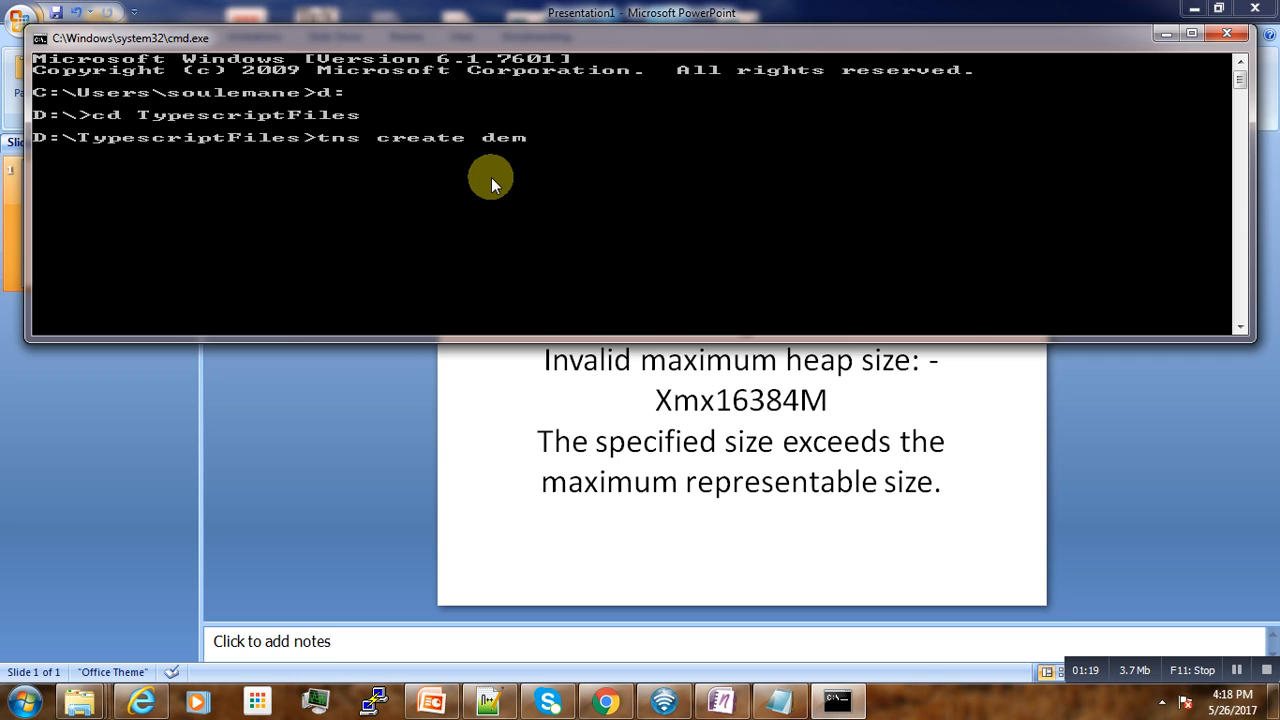
{"action": "type", "text": "ov"}
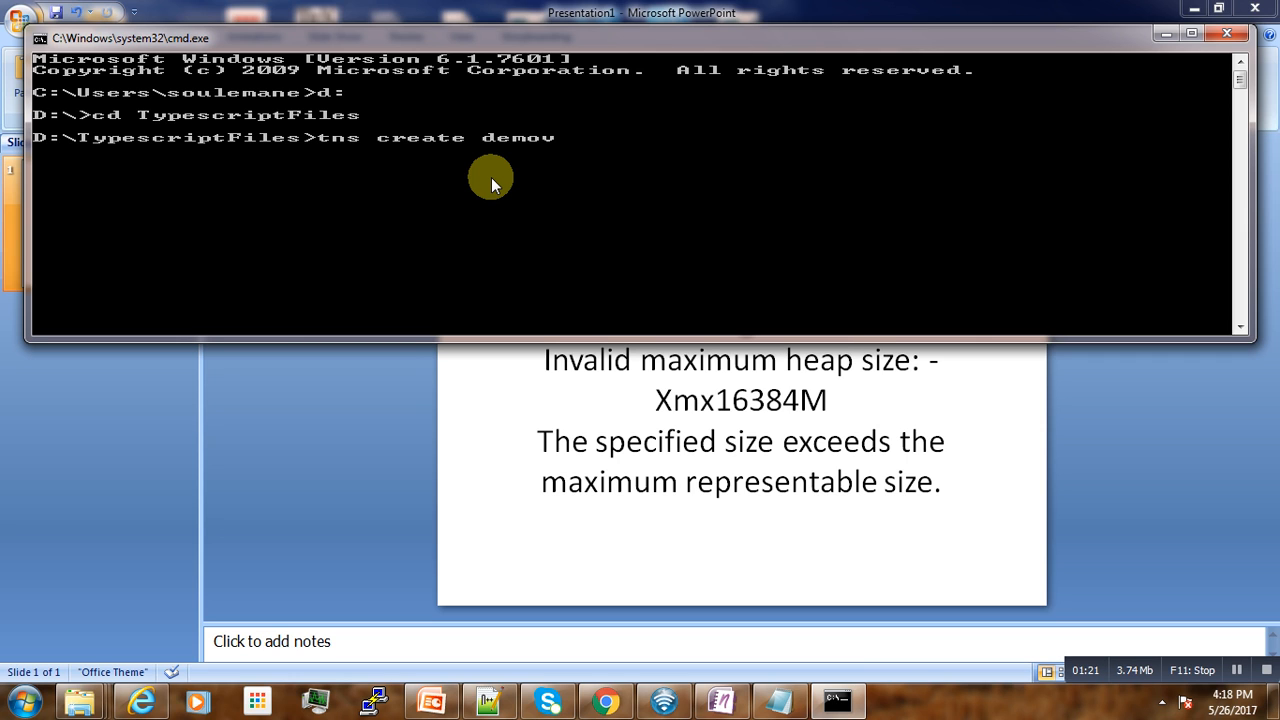
{"action": "type", "text": "2"}
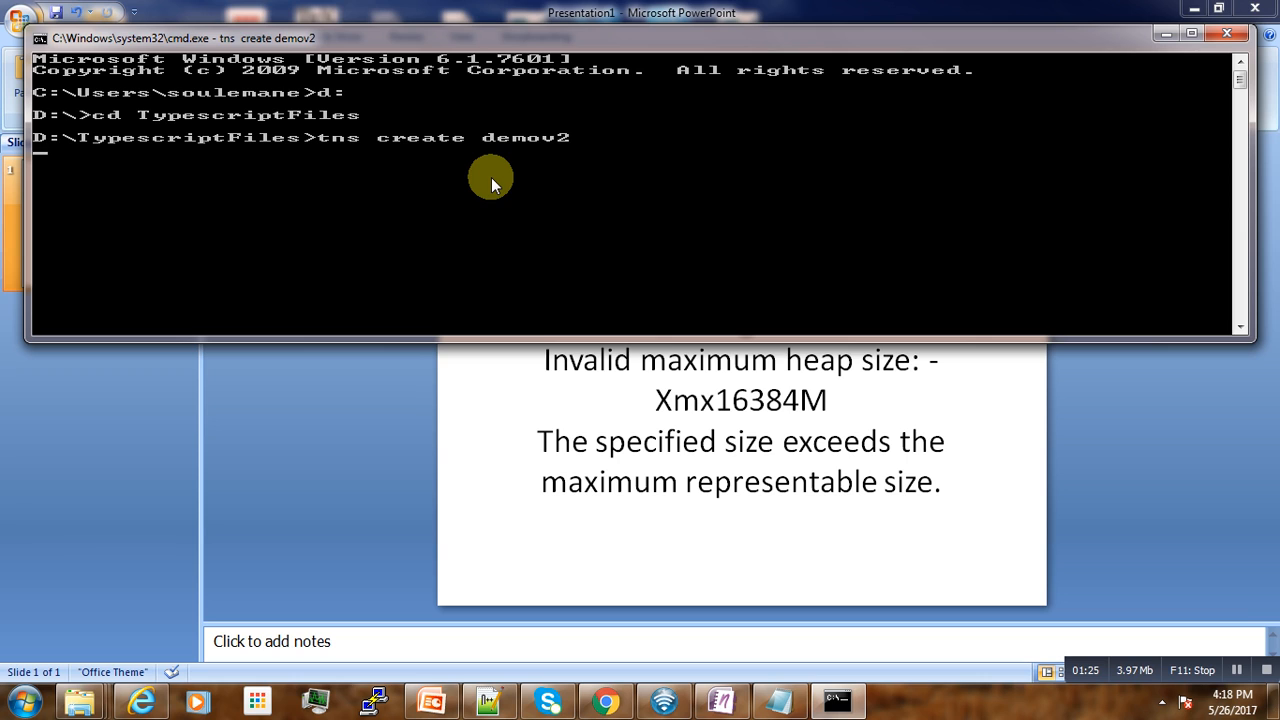
{"action": "mouse_move", "coordinate": [581, 211]}
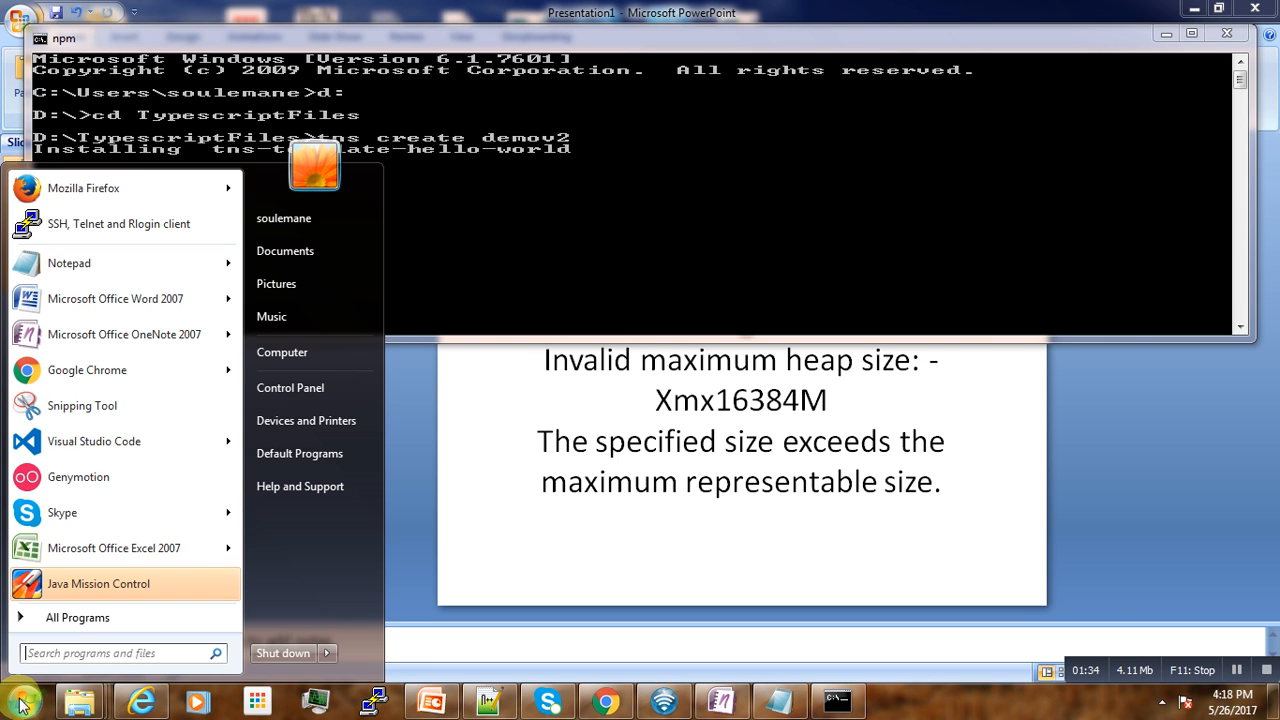
{"action": "mouse_move", "coordinate": [100, 476]}
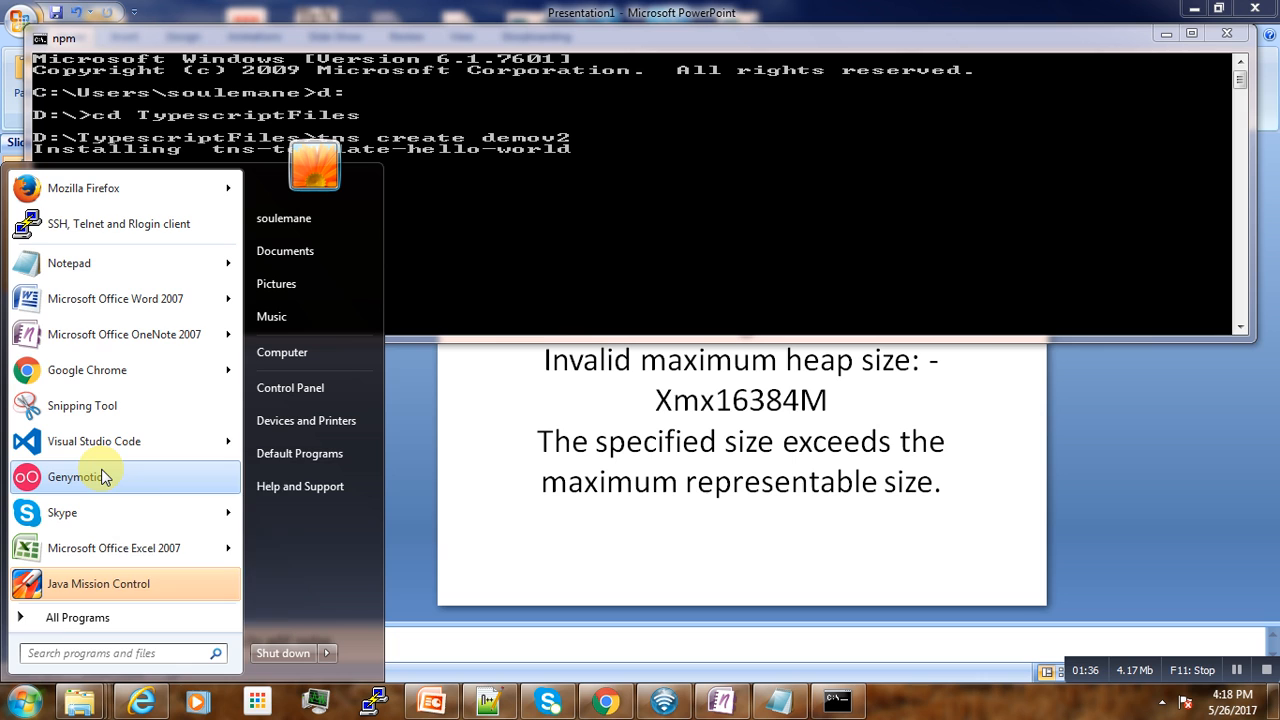
- Launch Genymotion from the Start Menu while tns create runs
{"action": "right_click", "coordinate": [75, 477]}
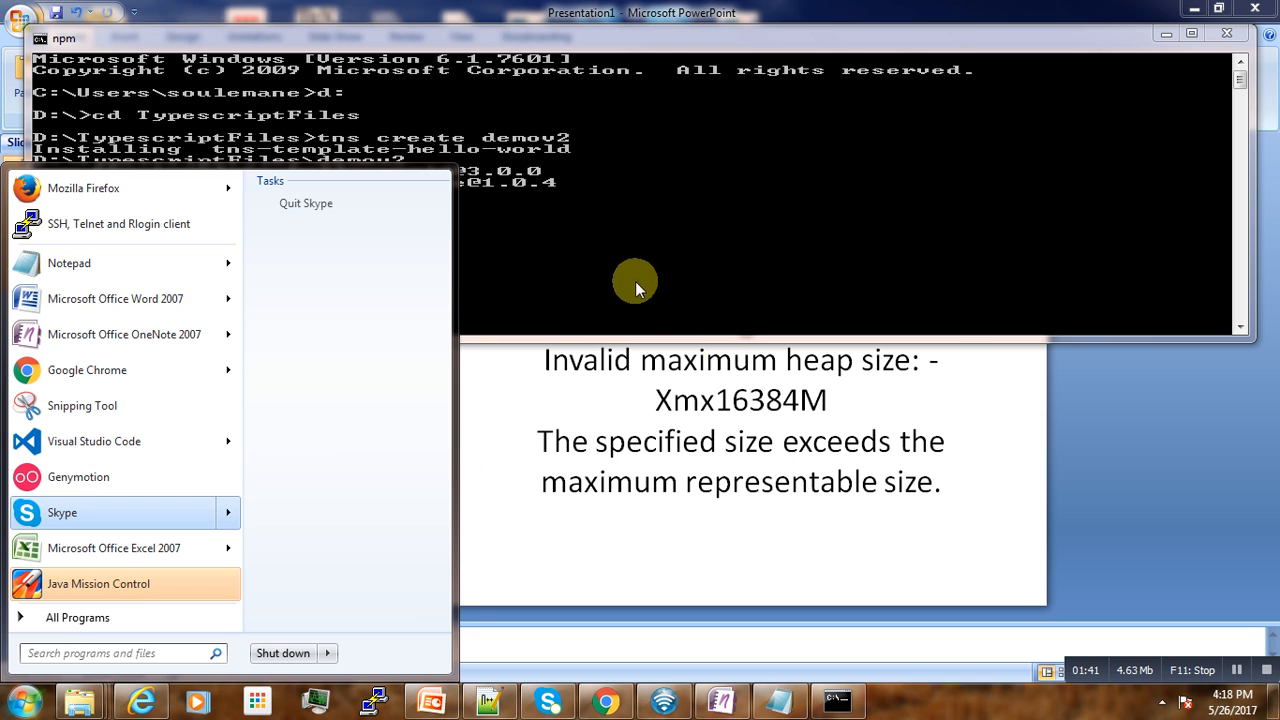
{"action": "left_click", "coordinate": [635, 290]}
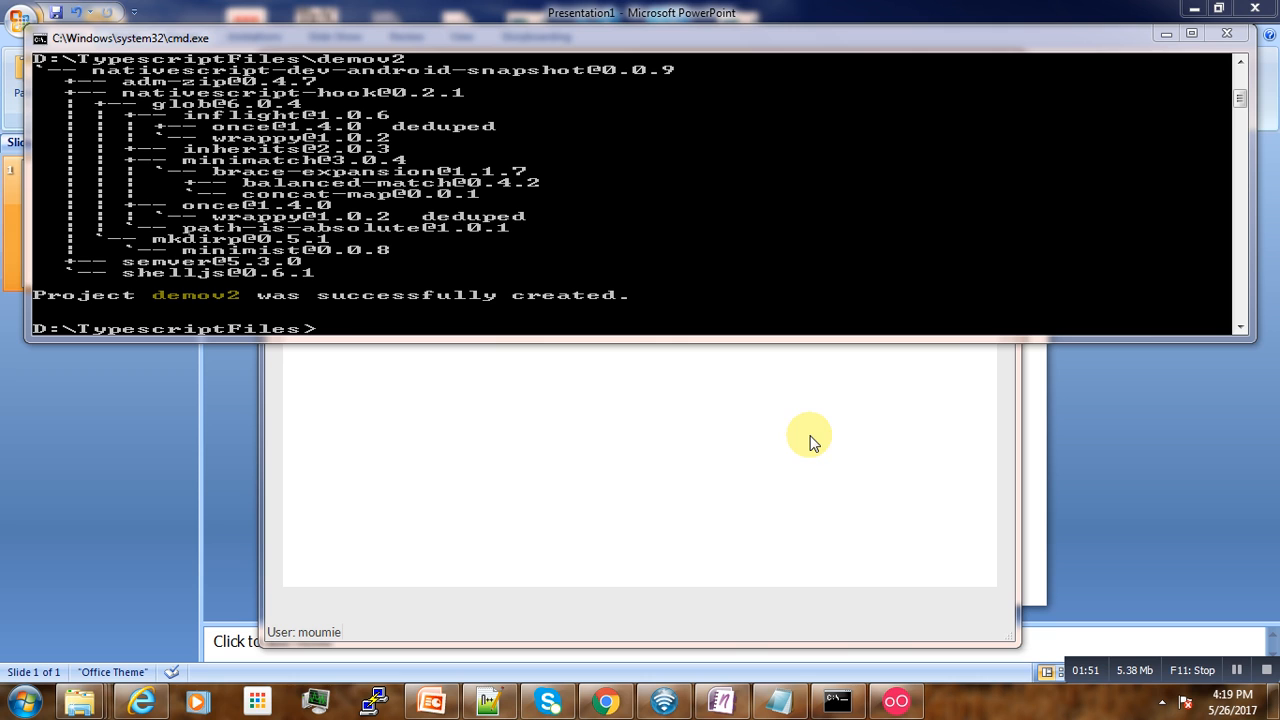
{"action": "mouse_move", "coordinate": [425, 308]}
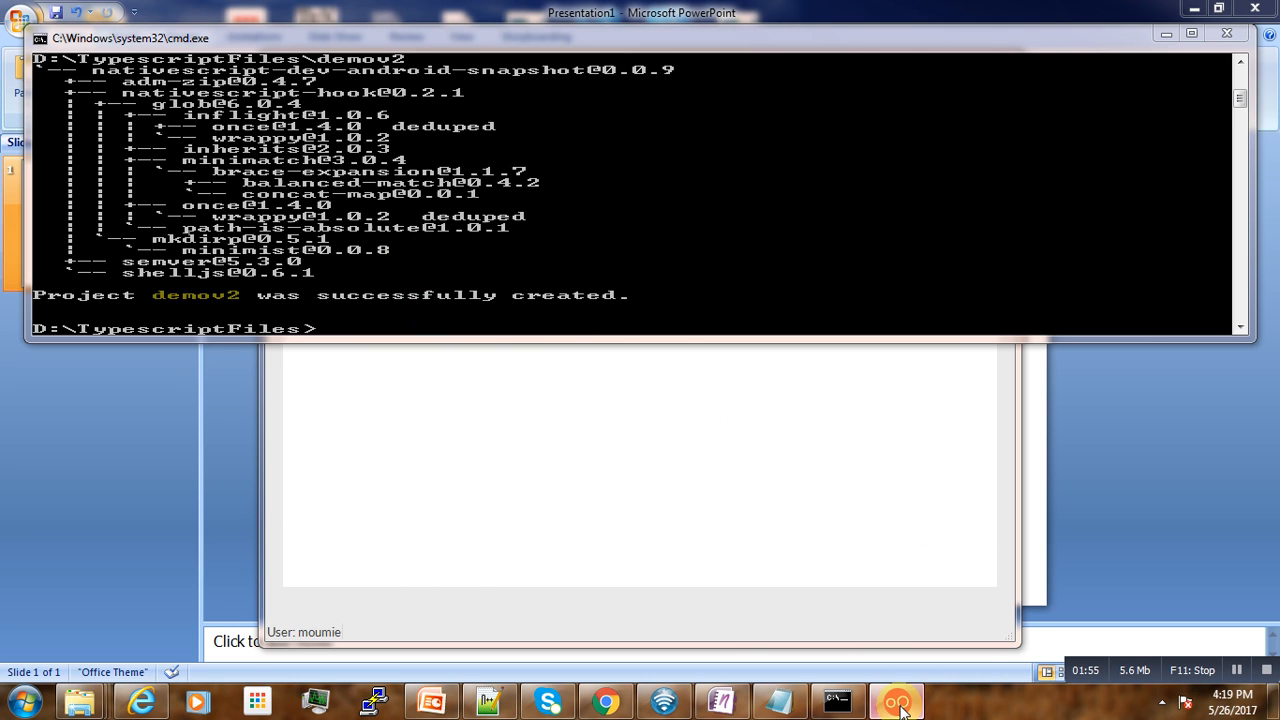
- Start the Custom Phone 7.1.0 API 25 device in Genymotion
{"action": "left_click", "coordinate": [895, 700]}
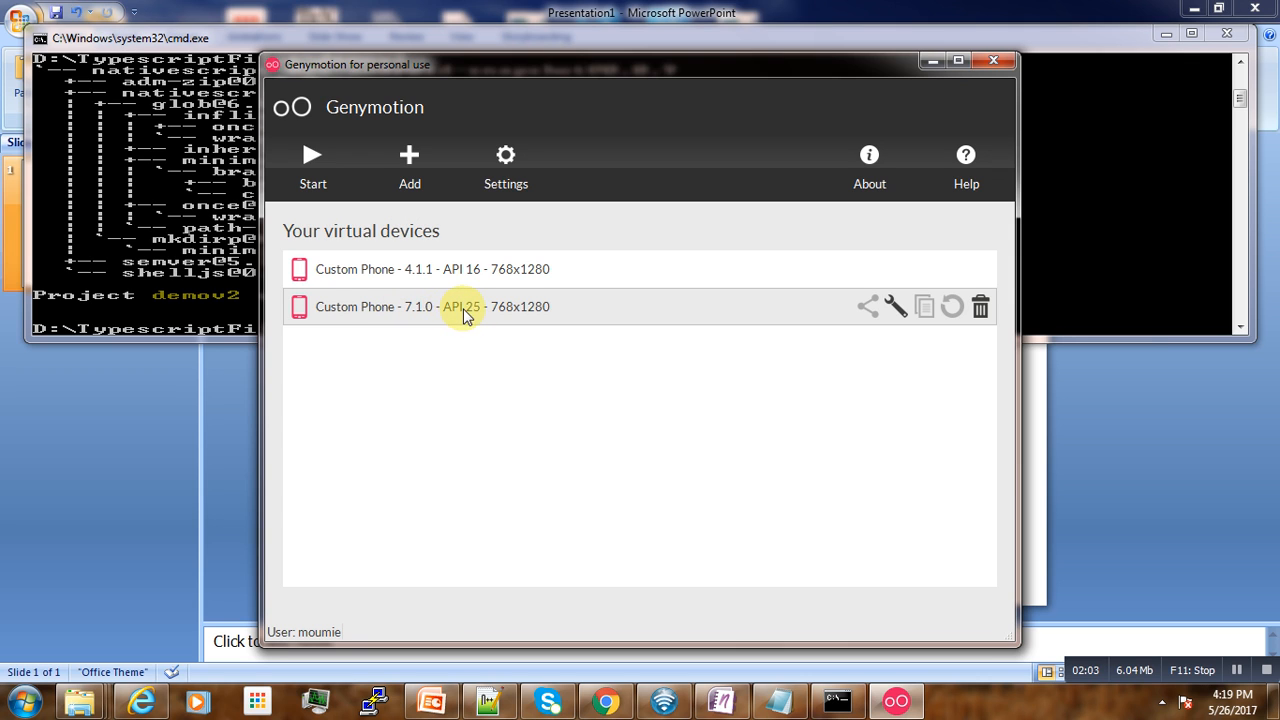
{"action": "mouse_move", "coordinate": [478, 313]}
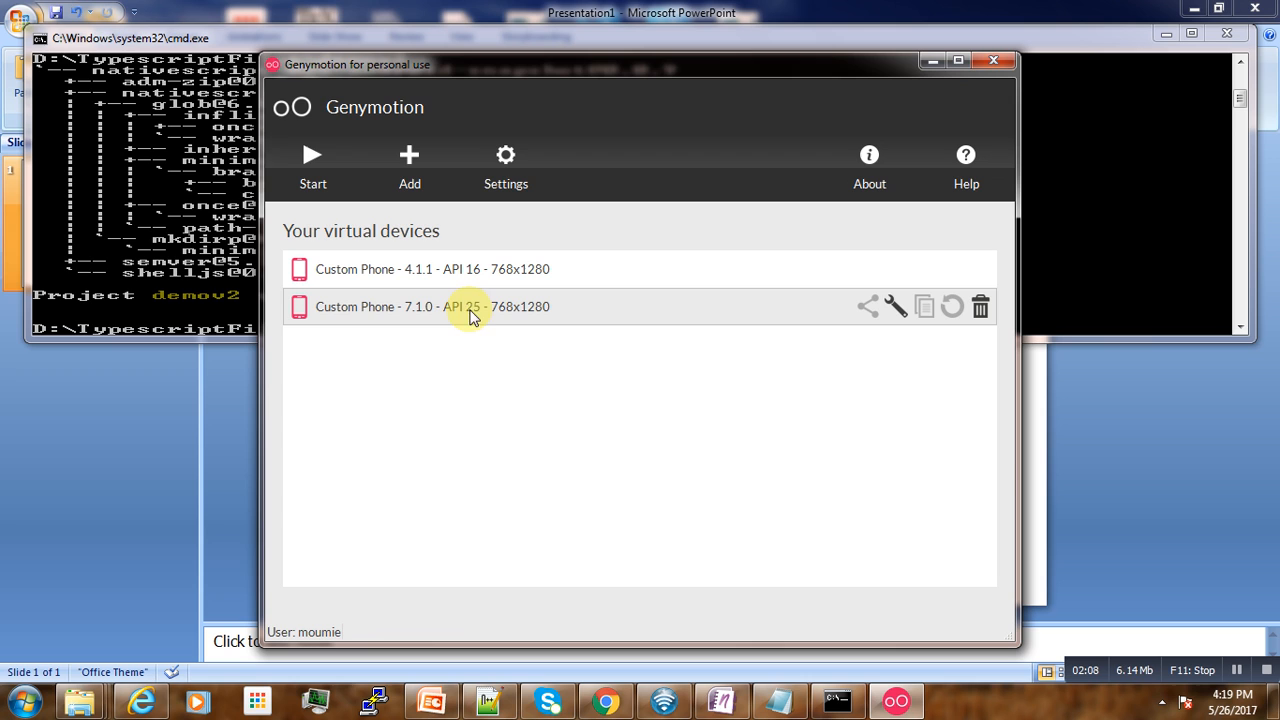
{"action": "mouse_move", "coordinate": [495, 314]}
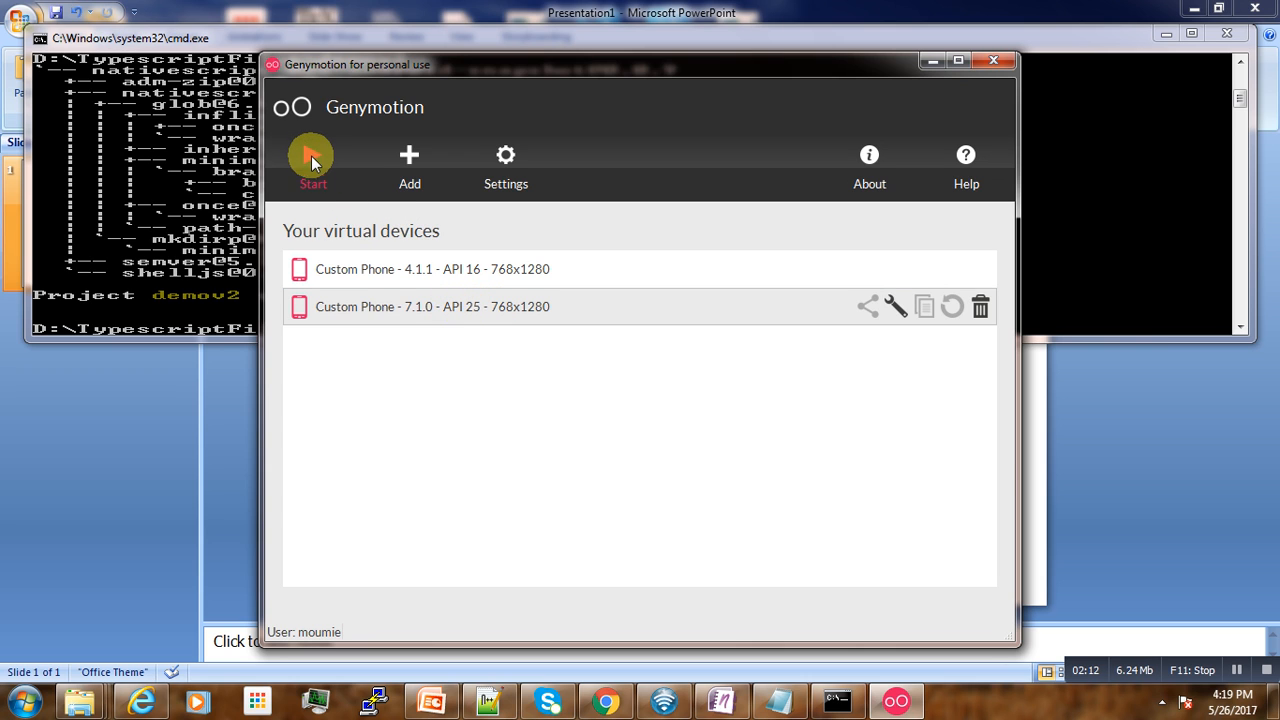
{"action": "left_click", "coordinate": [312, 160]}
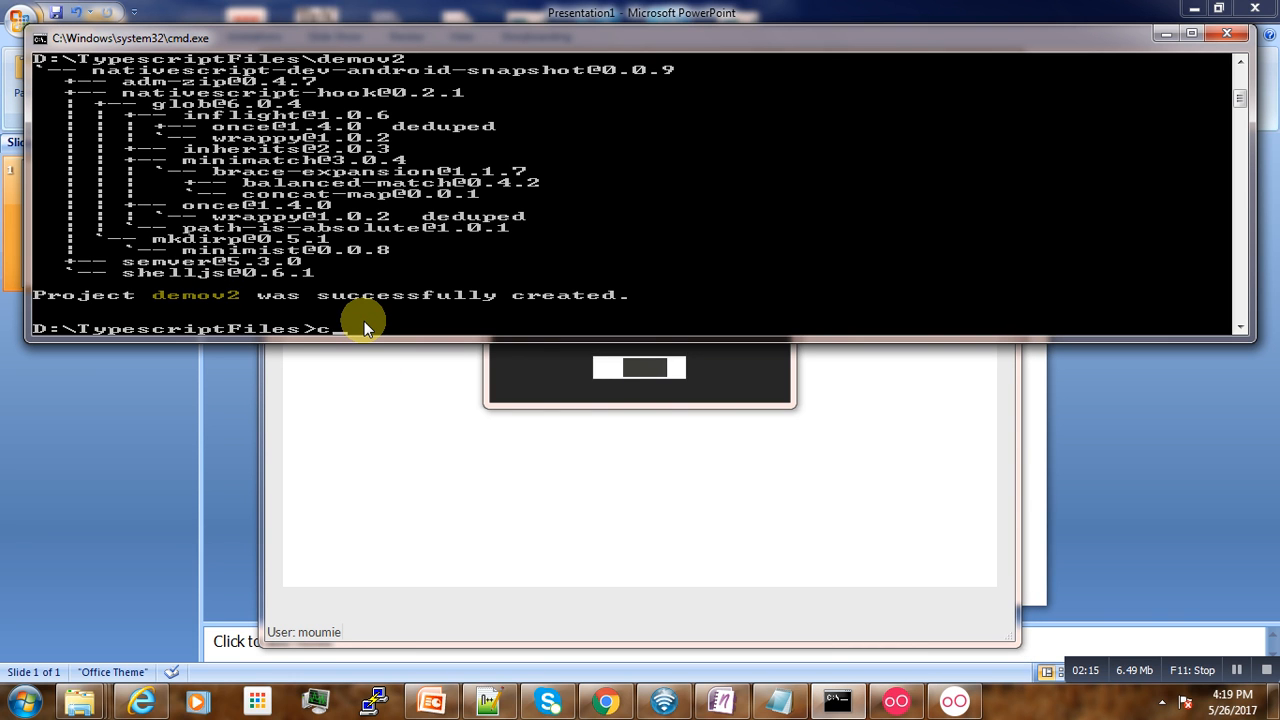
- Change directory into the new demov2 project folder
{"action": "type", "text": "cd"}
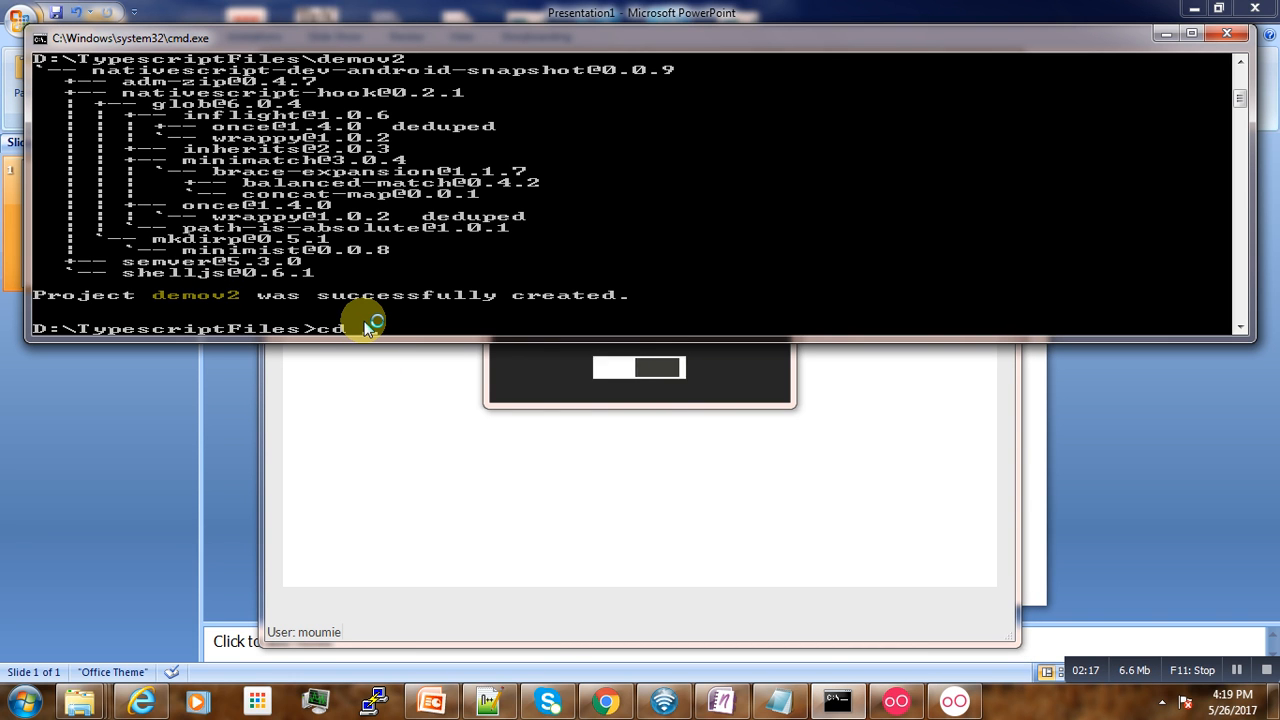
{"action": "type", "text": "demov2"}
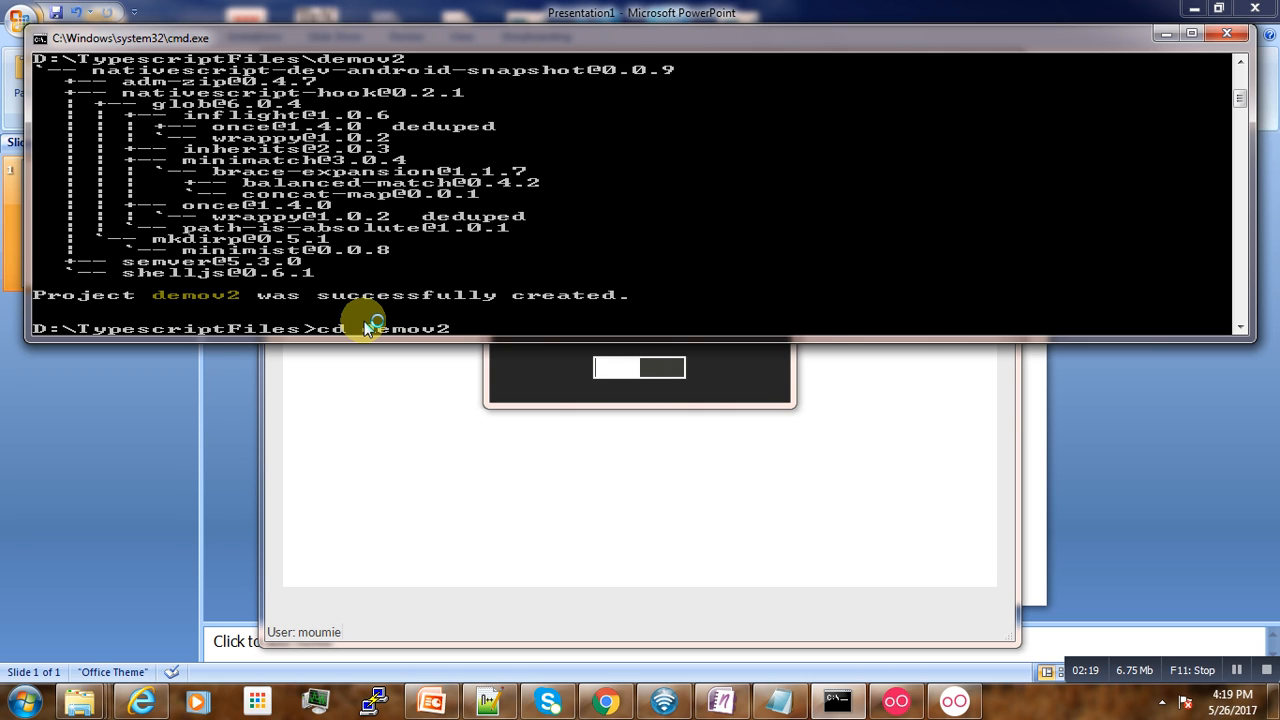
{"action": "key", "text": "enter"}
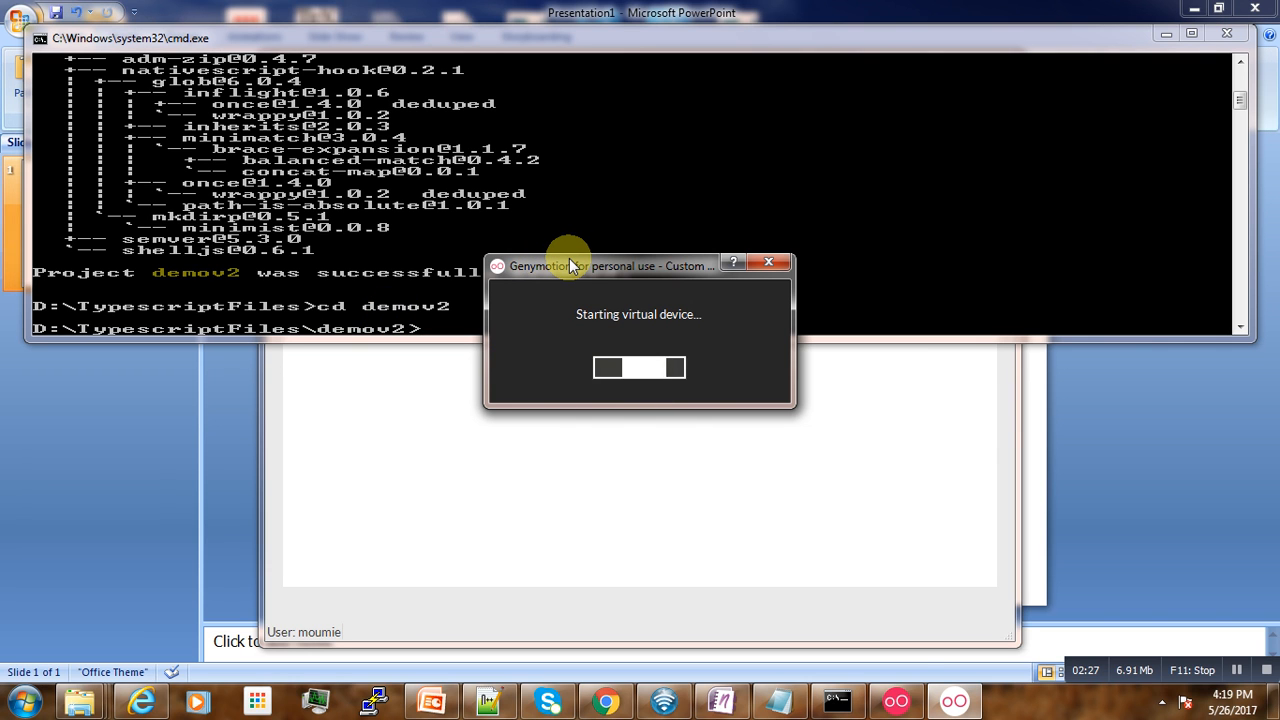
{"action": "mouse_move", "coordinate": [1113, 600]}
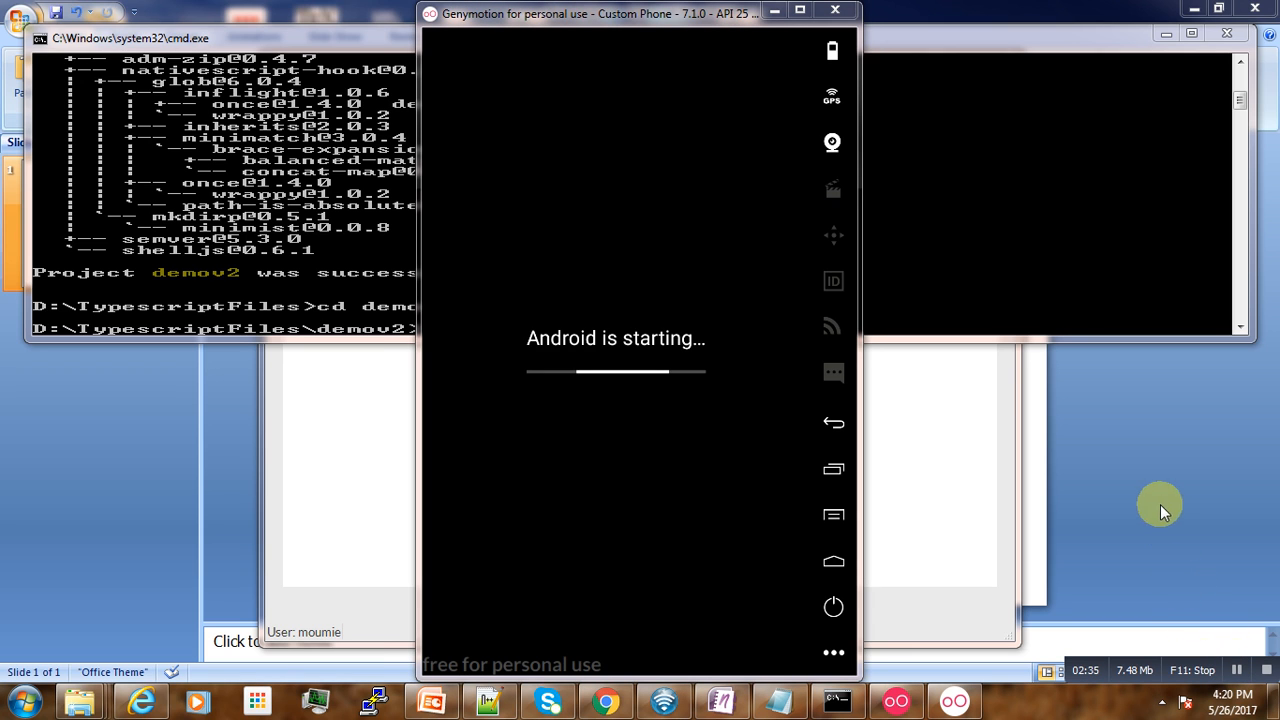
{"action": "mouse_move", "coordinate": [935, 218]}
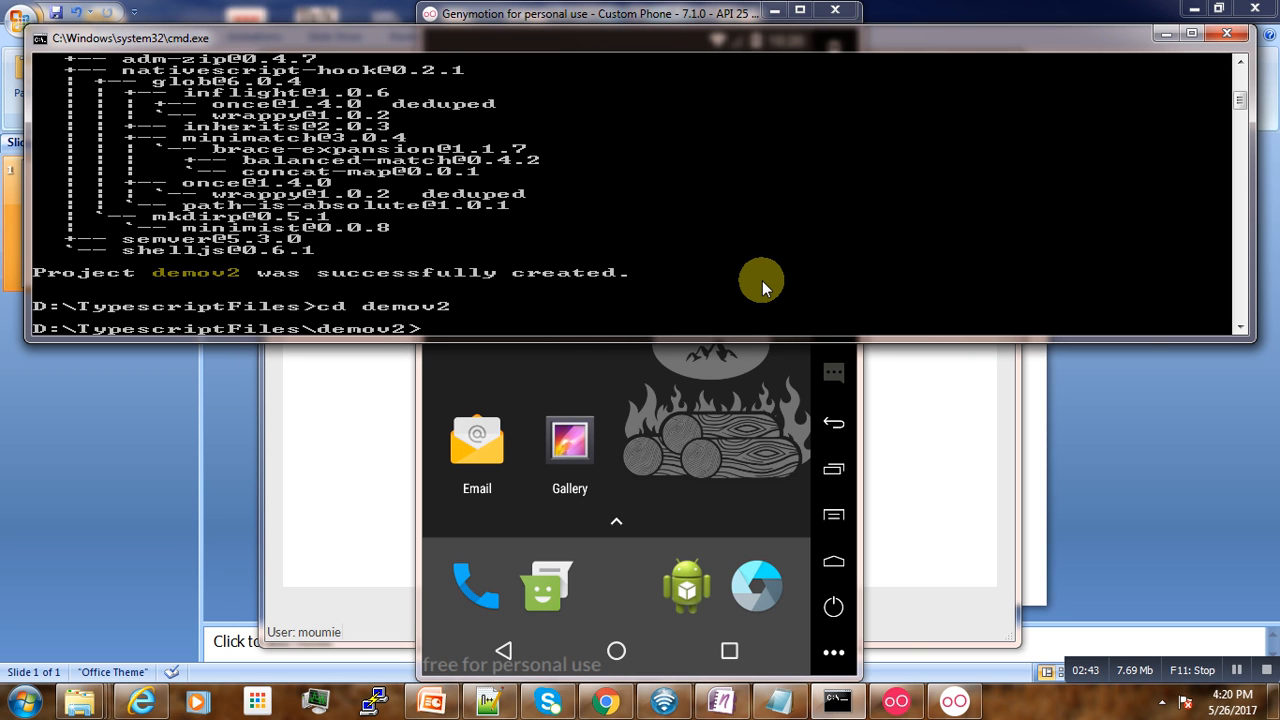
- Run 'tns device' to confirm the vbox86p emulator is connected
{"action": "type", "text": "tns"}
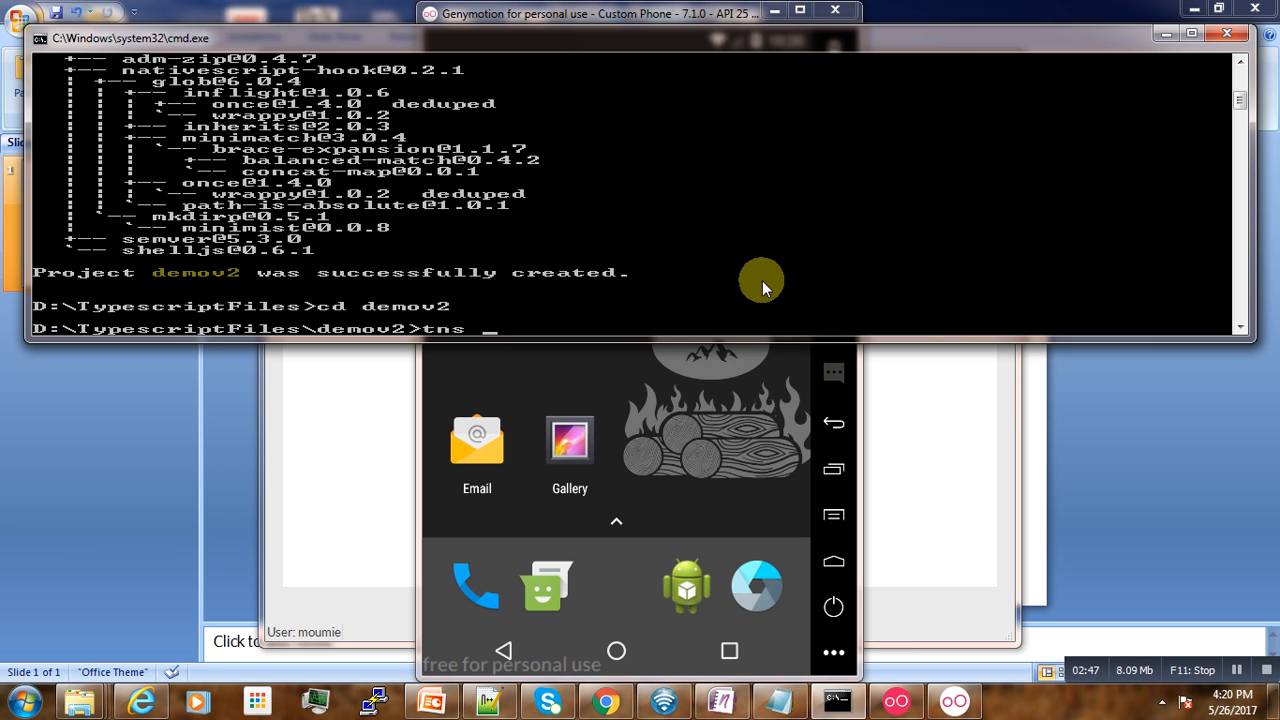
{"action": "type", "text": "d"}
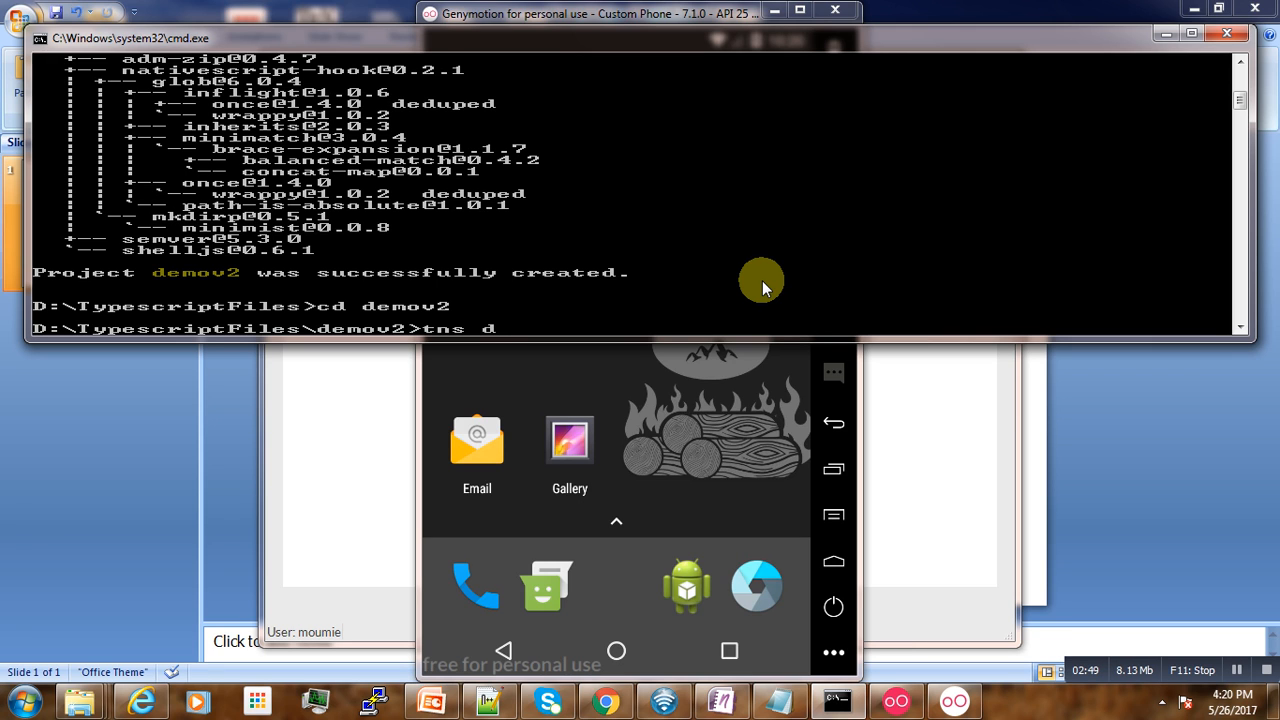
{"action": "type", "text": "evice"}
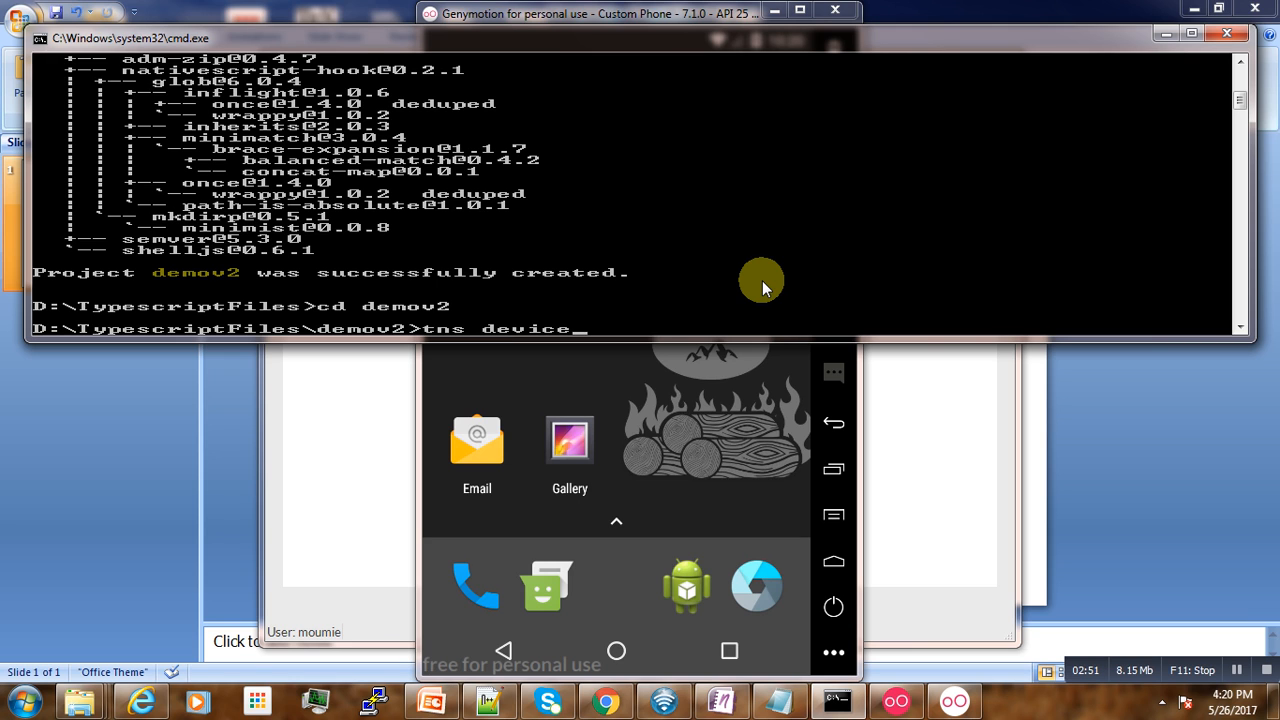
{"action": "key", "text": "enter"}
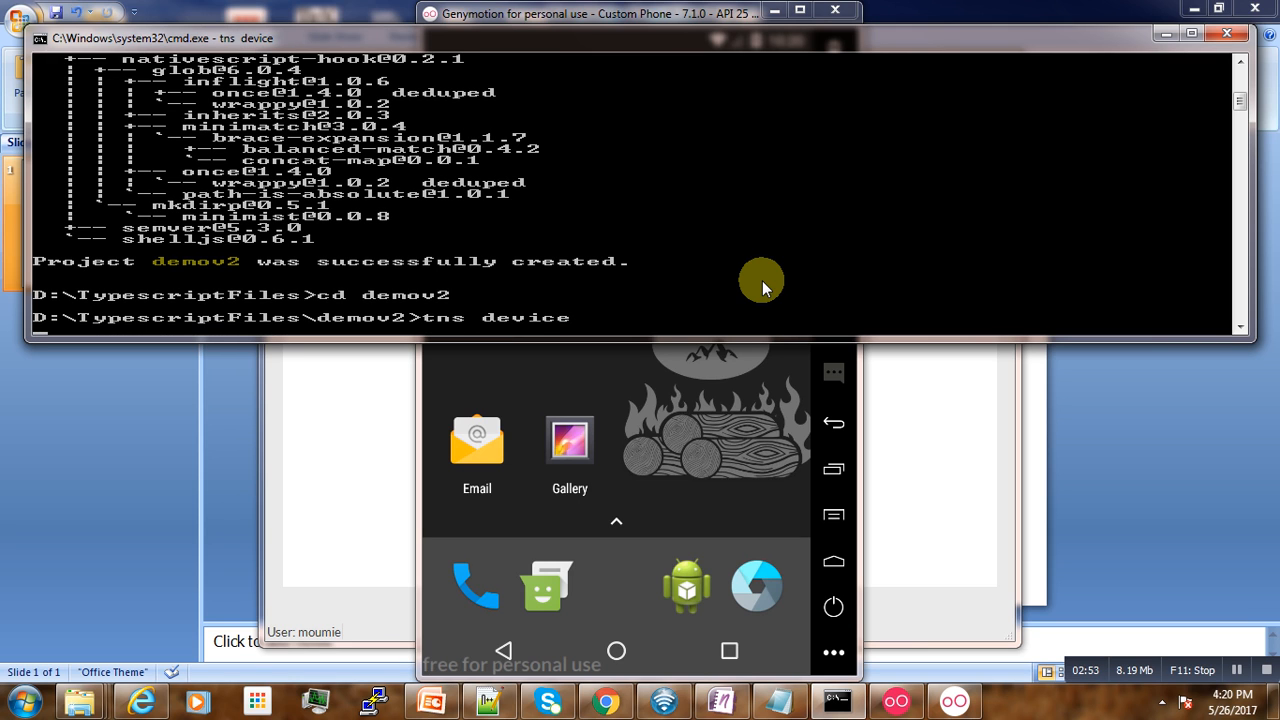
{"action": "mouse_move", "coordinate": [1237, 583]}
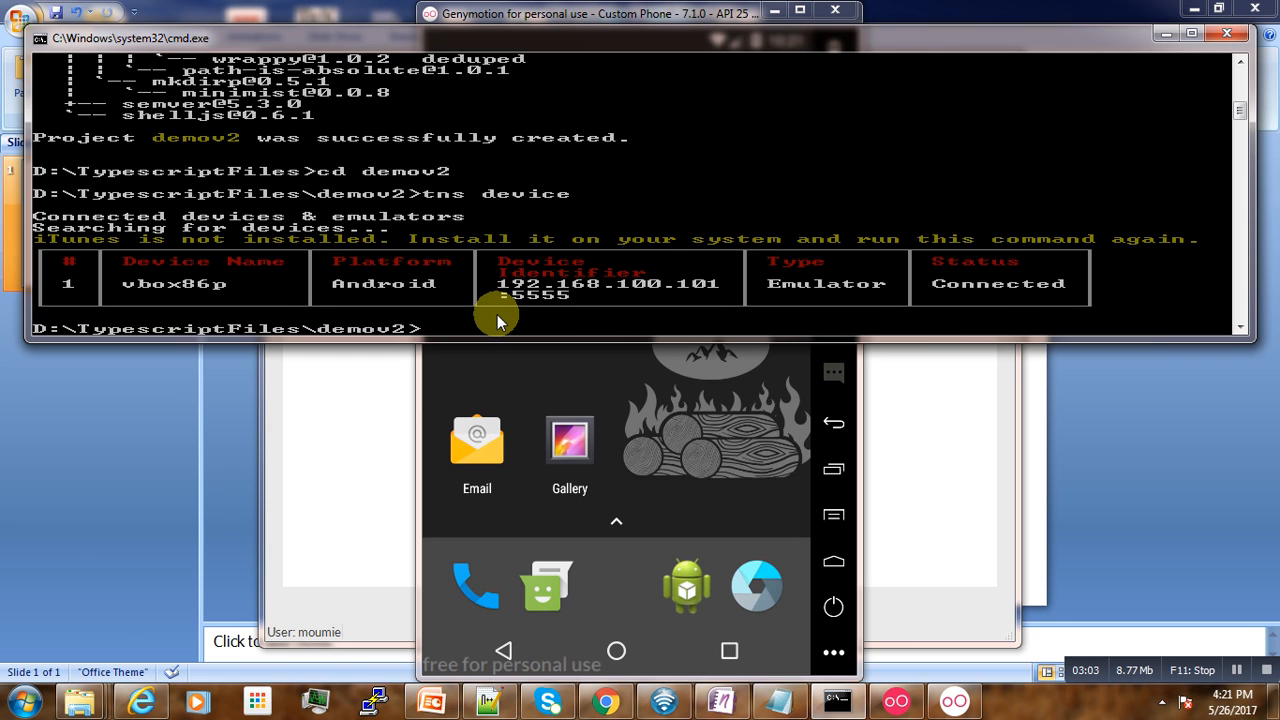
- Run 'tns run android' to install the Android platform and build demov2
{"action": "type", "text": "tns run"}
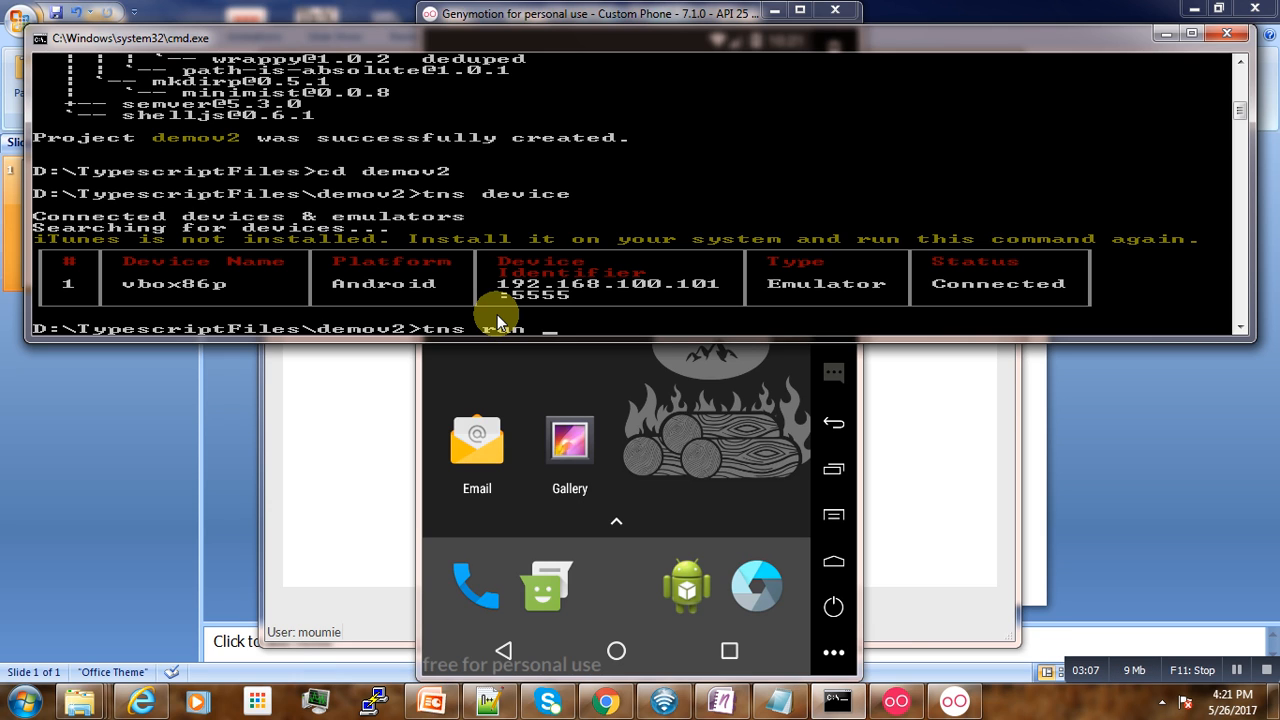
{"action": "type", "text": "androi"}
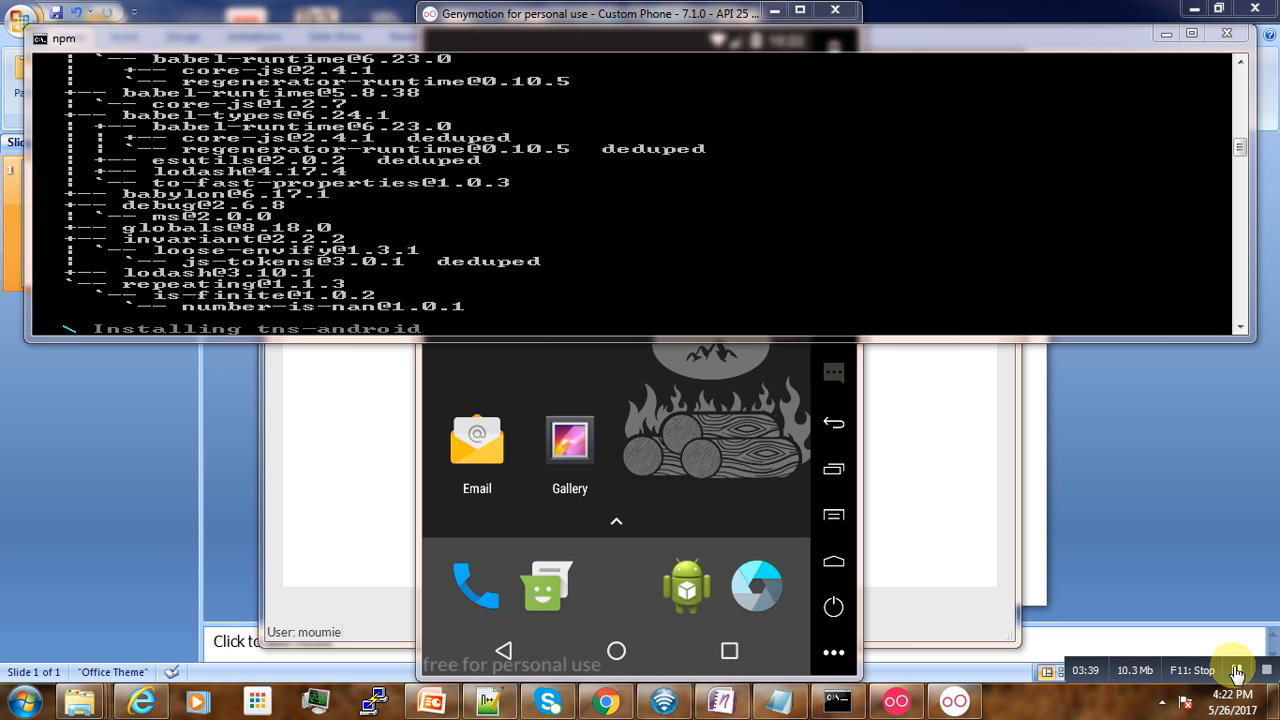
{"action": "mouse_move", "coordinate": [940, 230]}
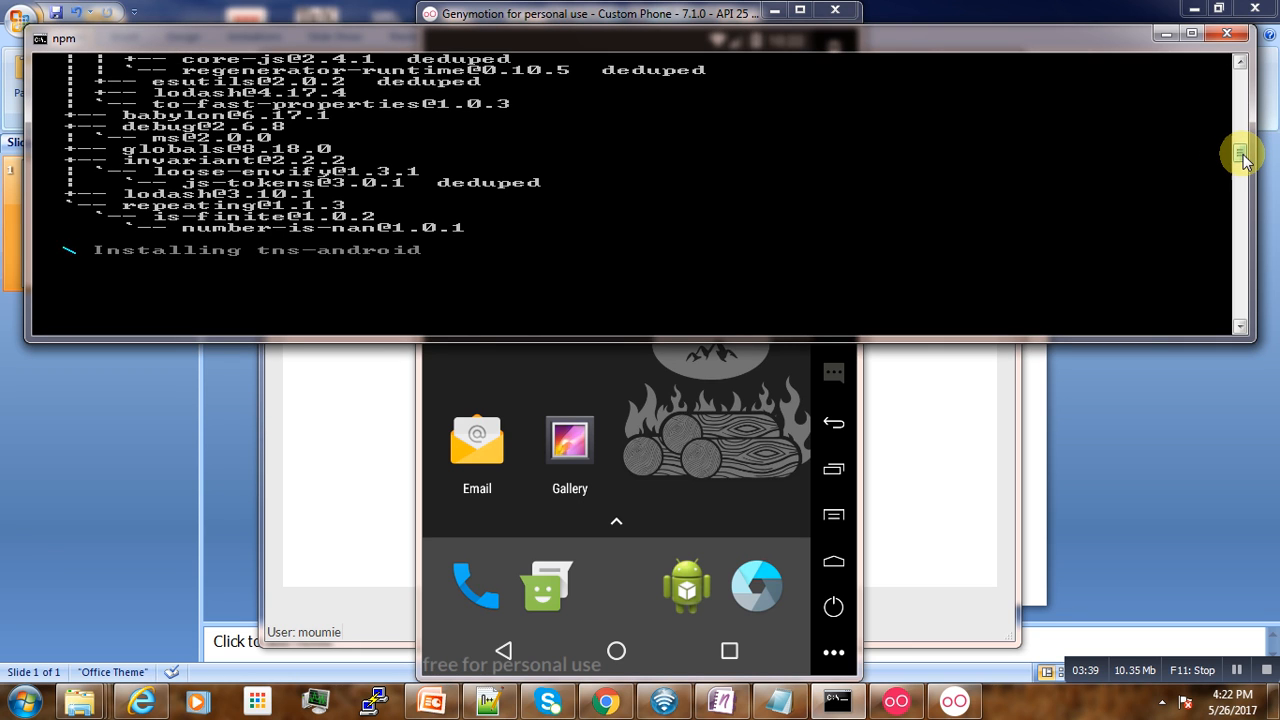
{"action": "mouse_move", "coordinate": [1125, 330]}
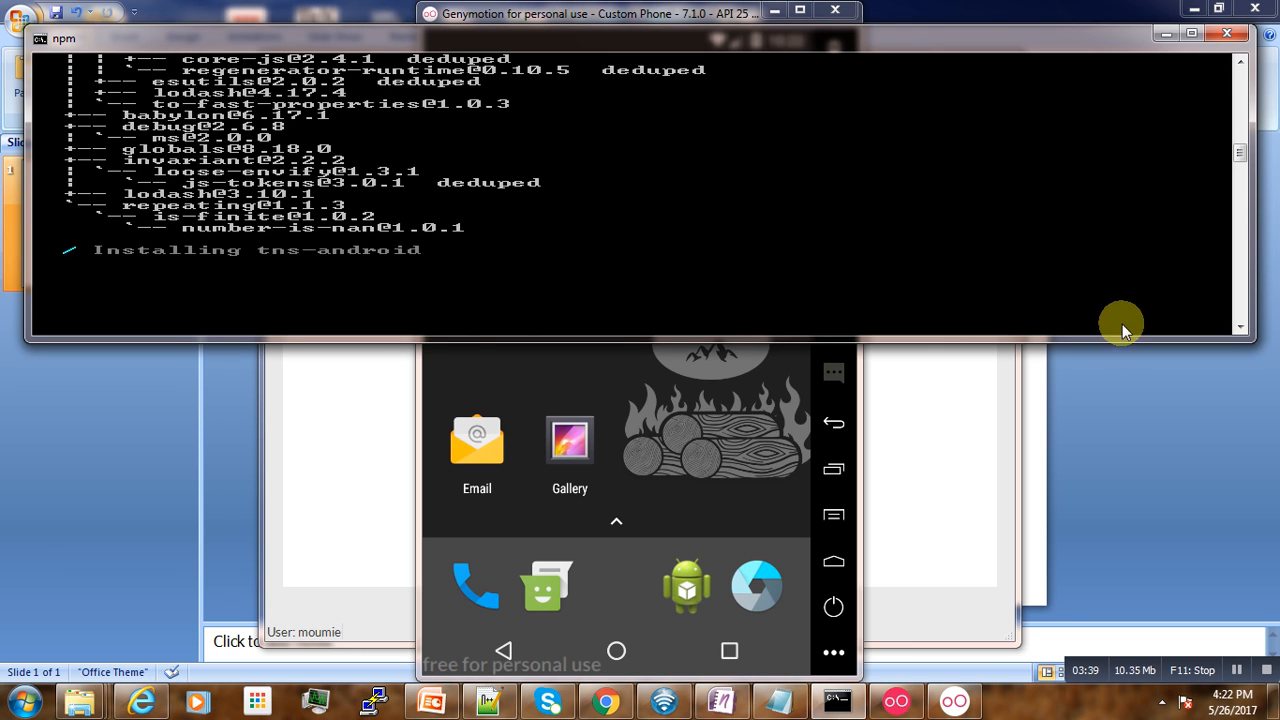
{"action": "mouse_move", "coordinate": [1040, 277]}
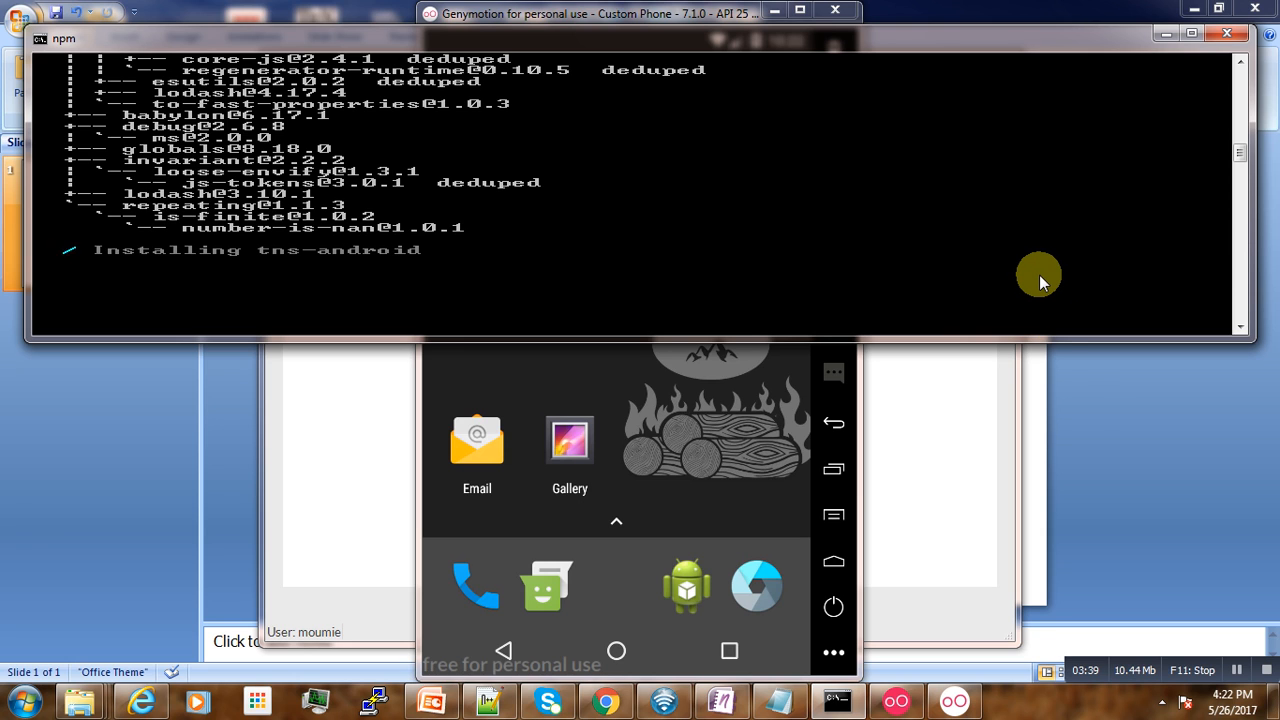
{"action": "mouse_move", "coordinate": [1098, 410]}
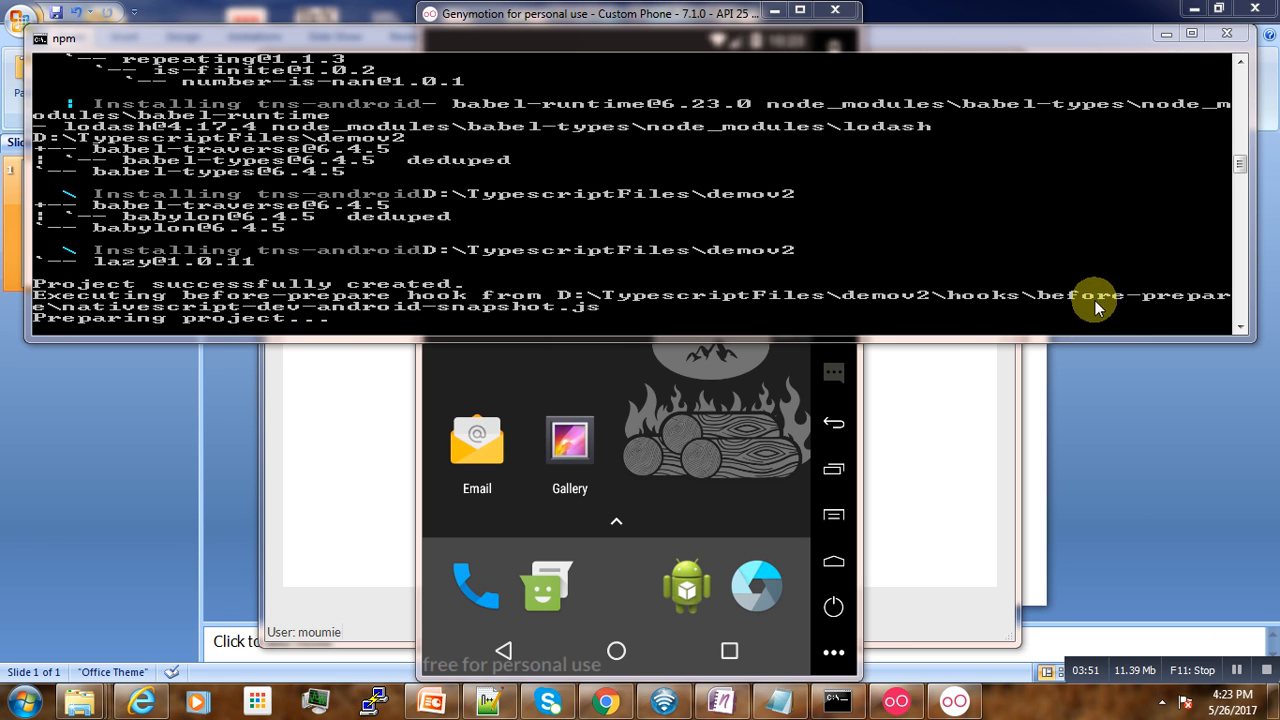
{"action": "mouse_move", "coordinate": [1158, 218]}
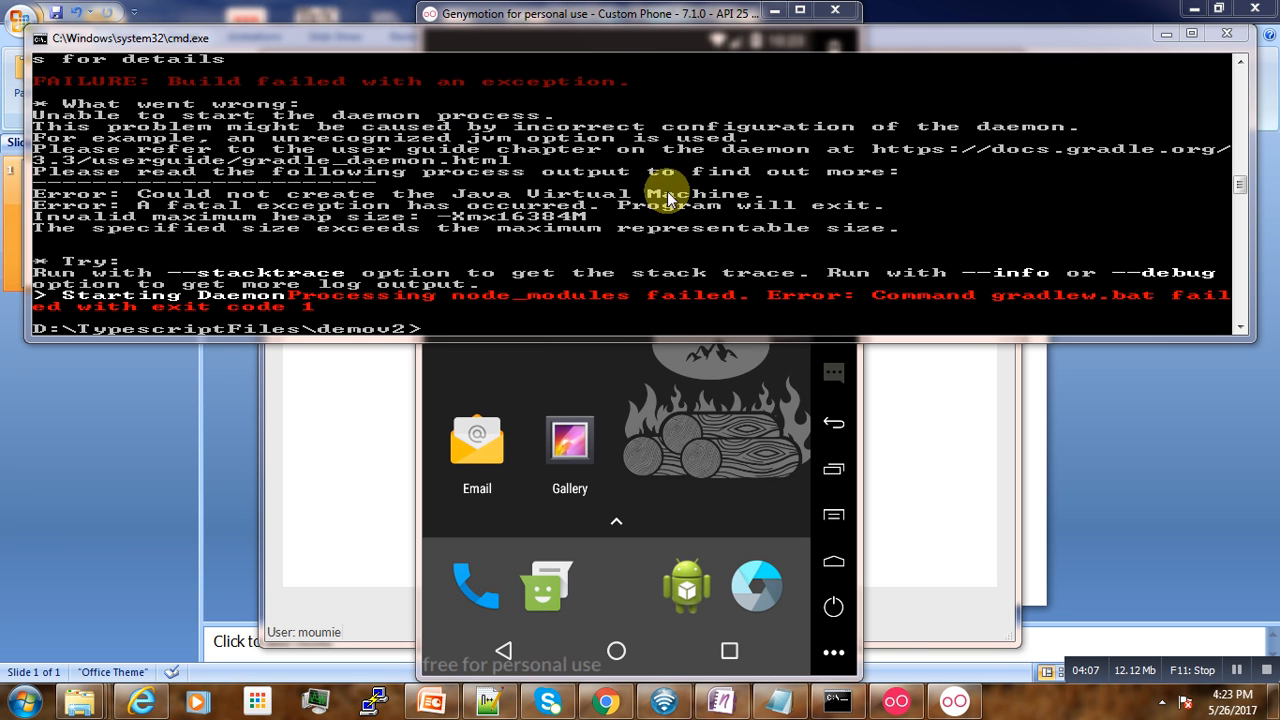
{"action": "mouse_move", "coordinate": [505, 253]}
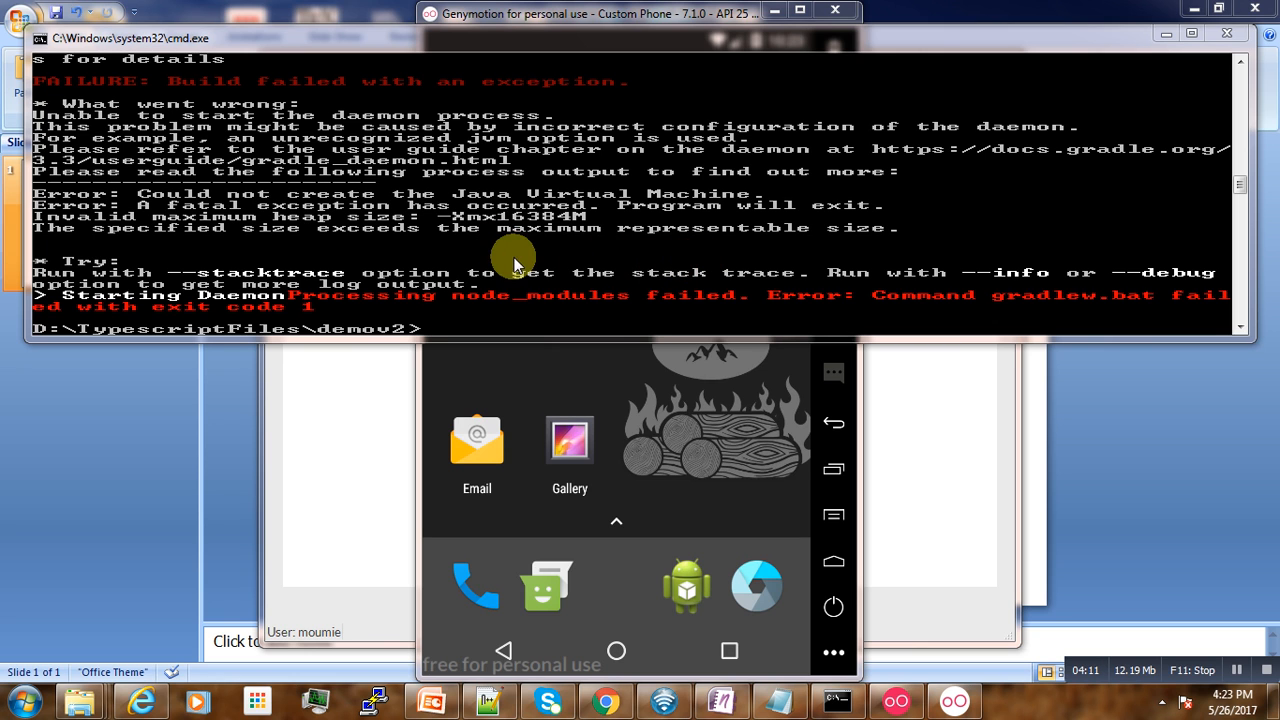
{"action": "mouse_move", "coordinate": [182, 592]}
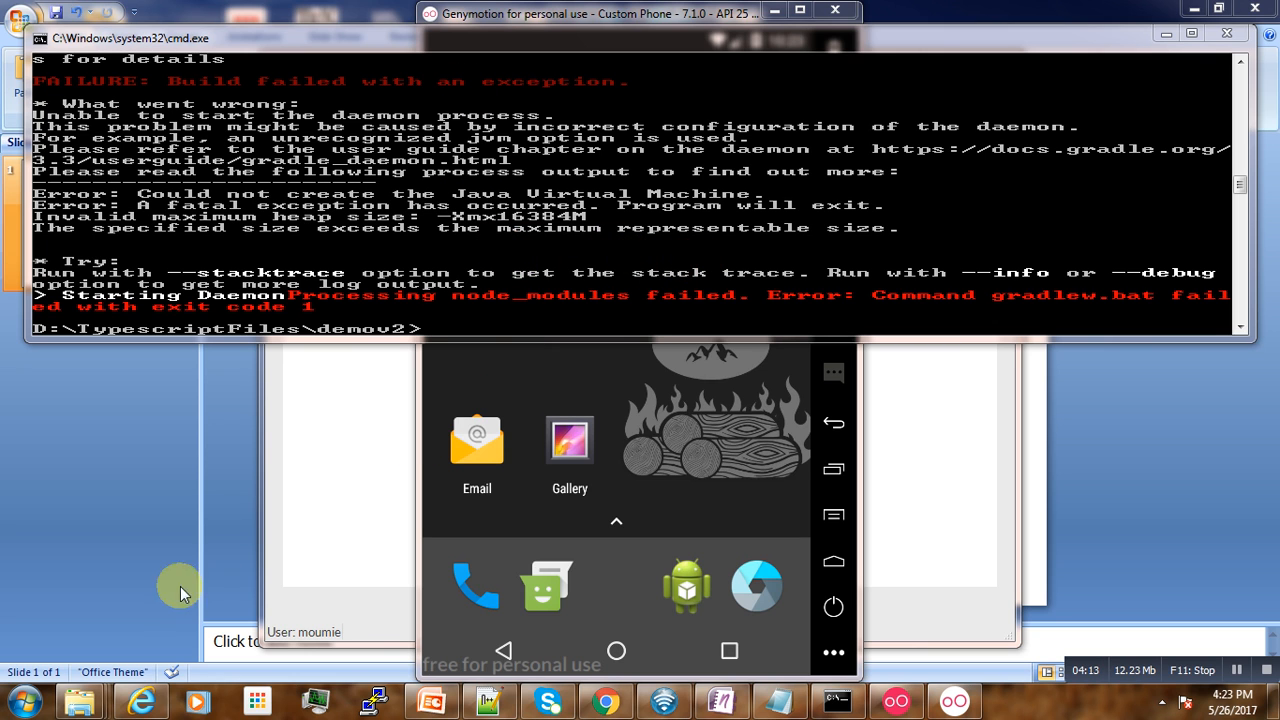
{"action": "mouse_move", "coordinate": [83, 700]}
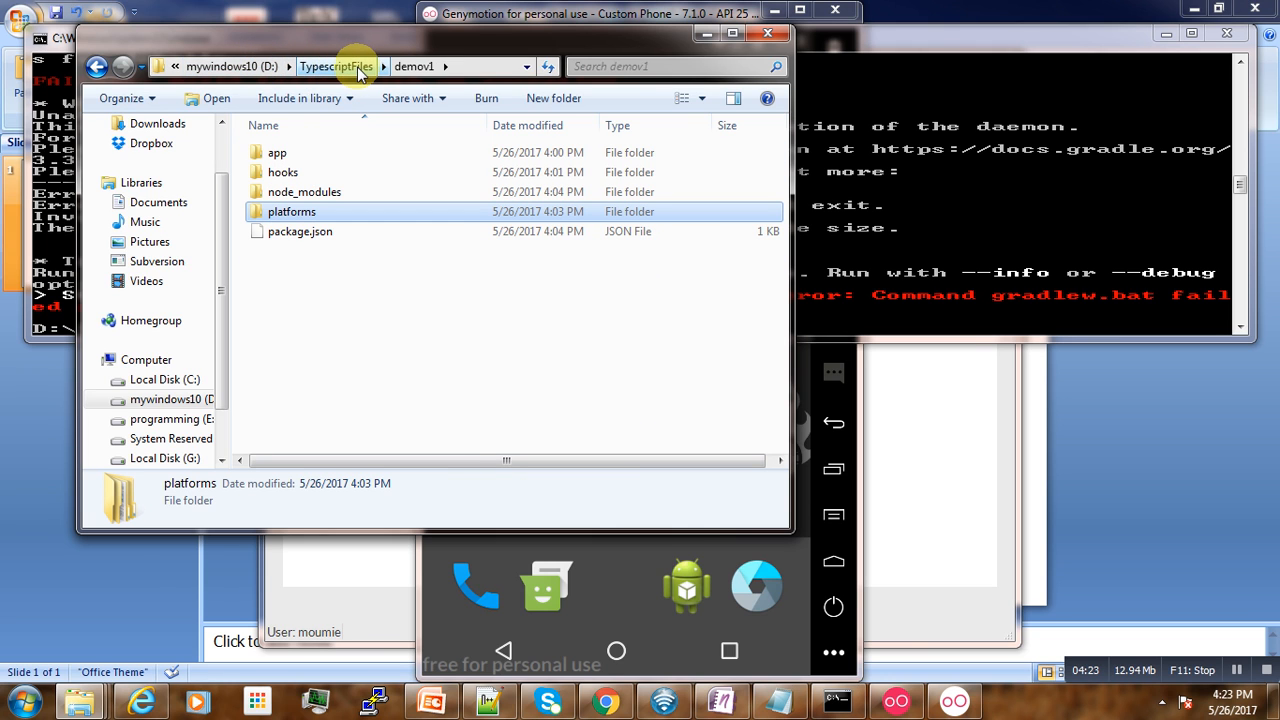
- Browse to demov2\platforms\android and edit gradle.properties with Notepad++
{"action": "left_click", "coordinate": [336, 66]}
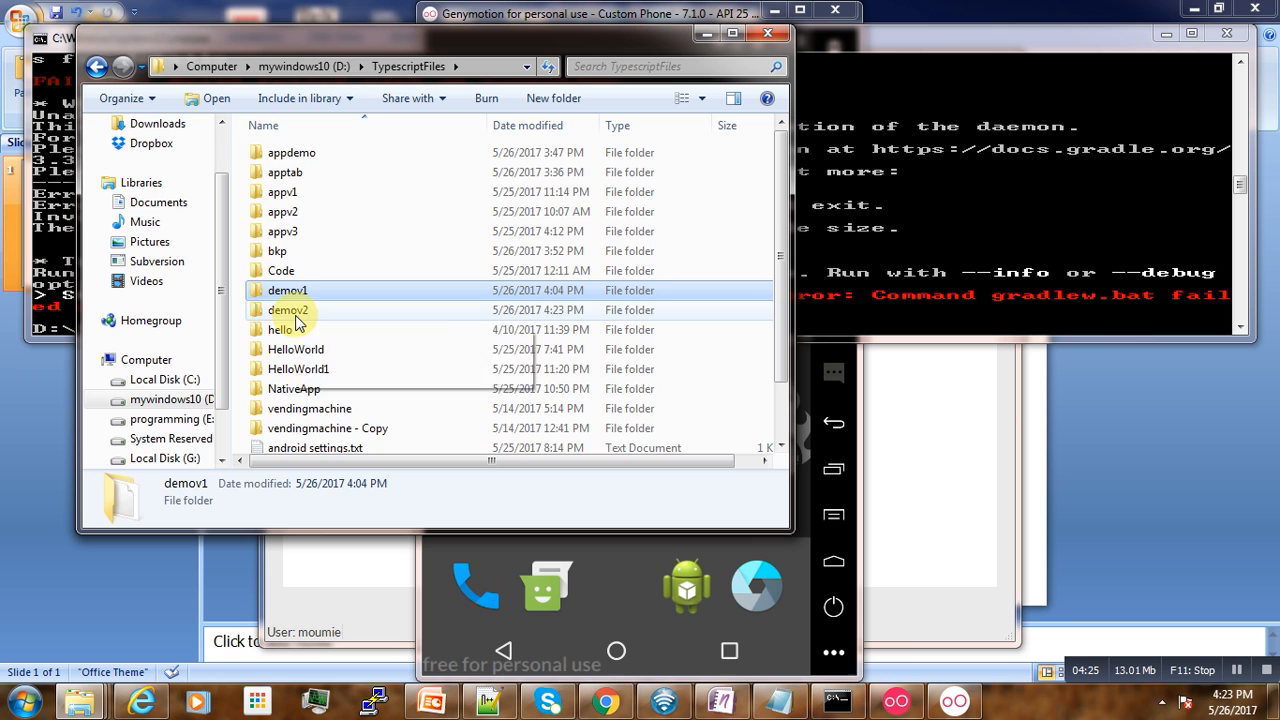
{"action": "double_click", "coordinate": [288, 309]}
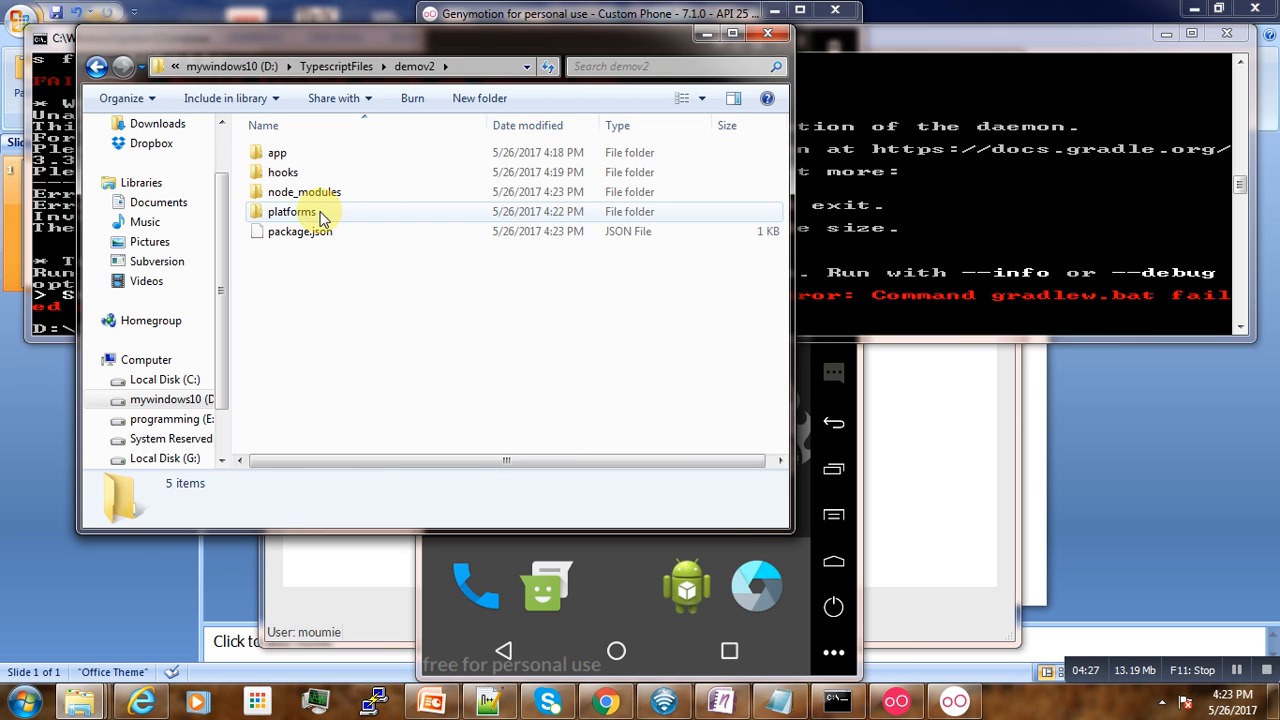
{"action": "double_click", "coordinate": [291, 211]}
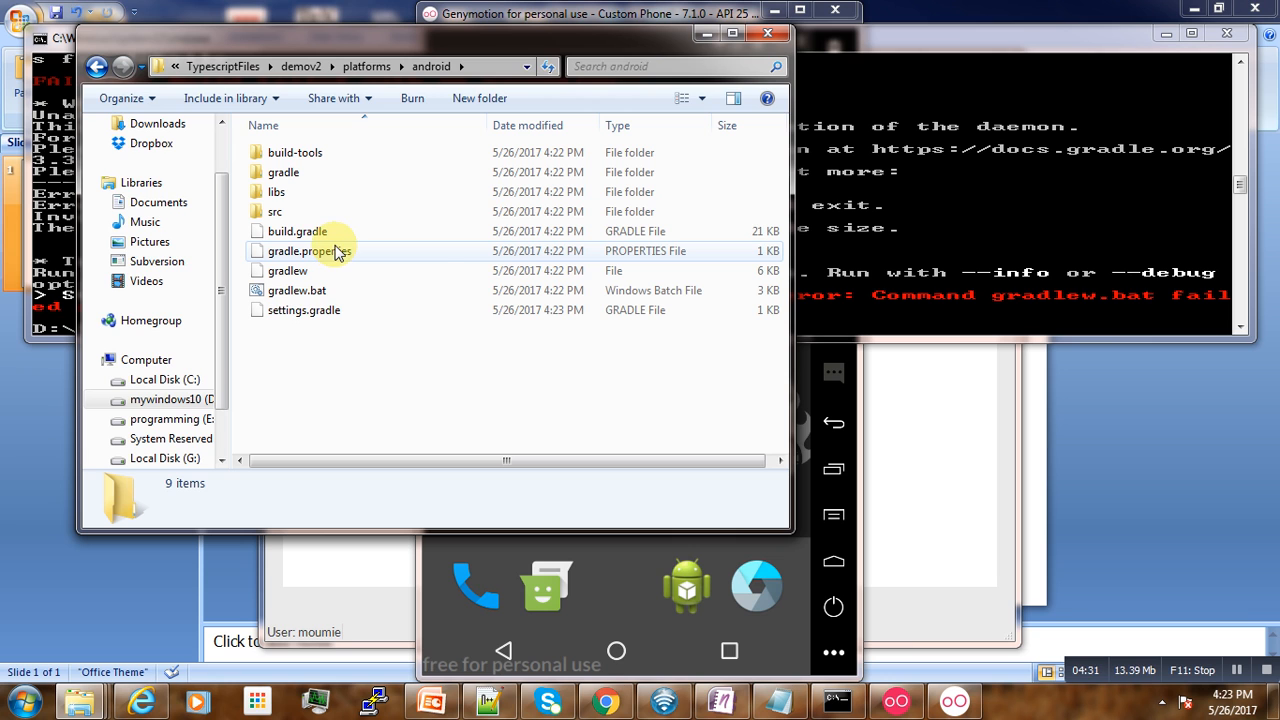
{"action": "right_click", "coordinate": [303, 251]}
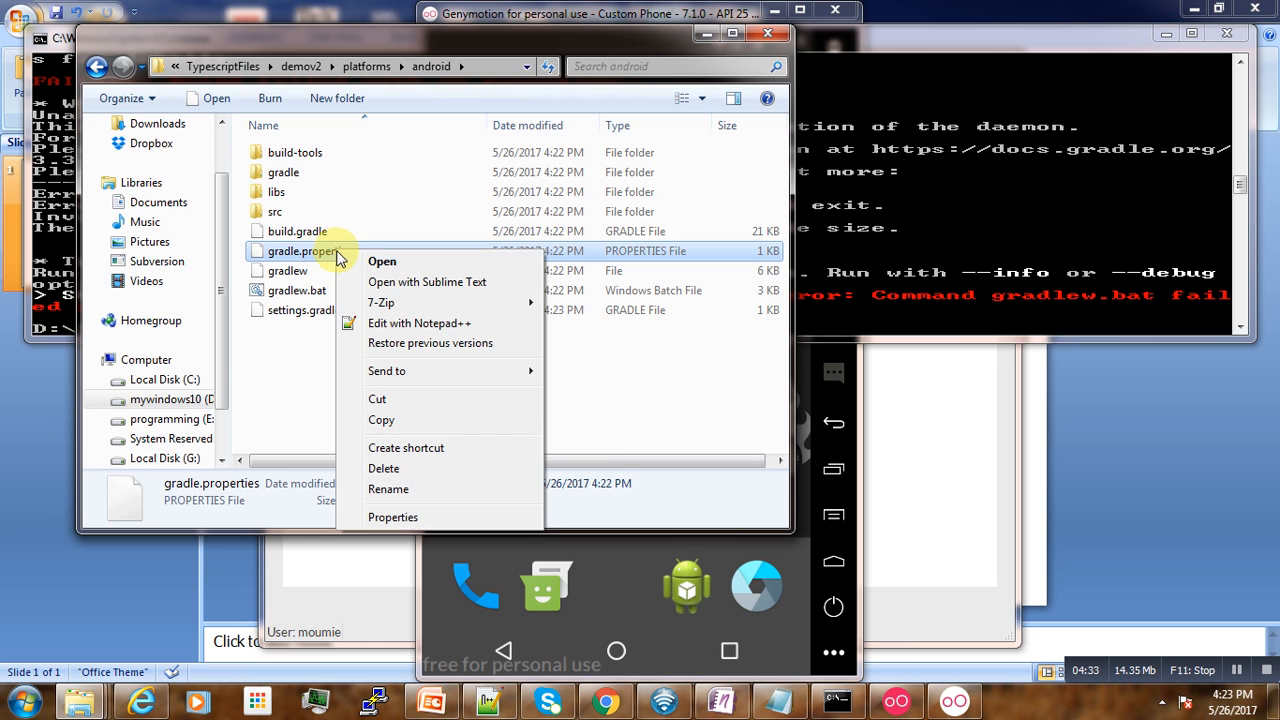
{"action": "mouse_move", "coordinate": [448, 323]}
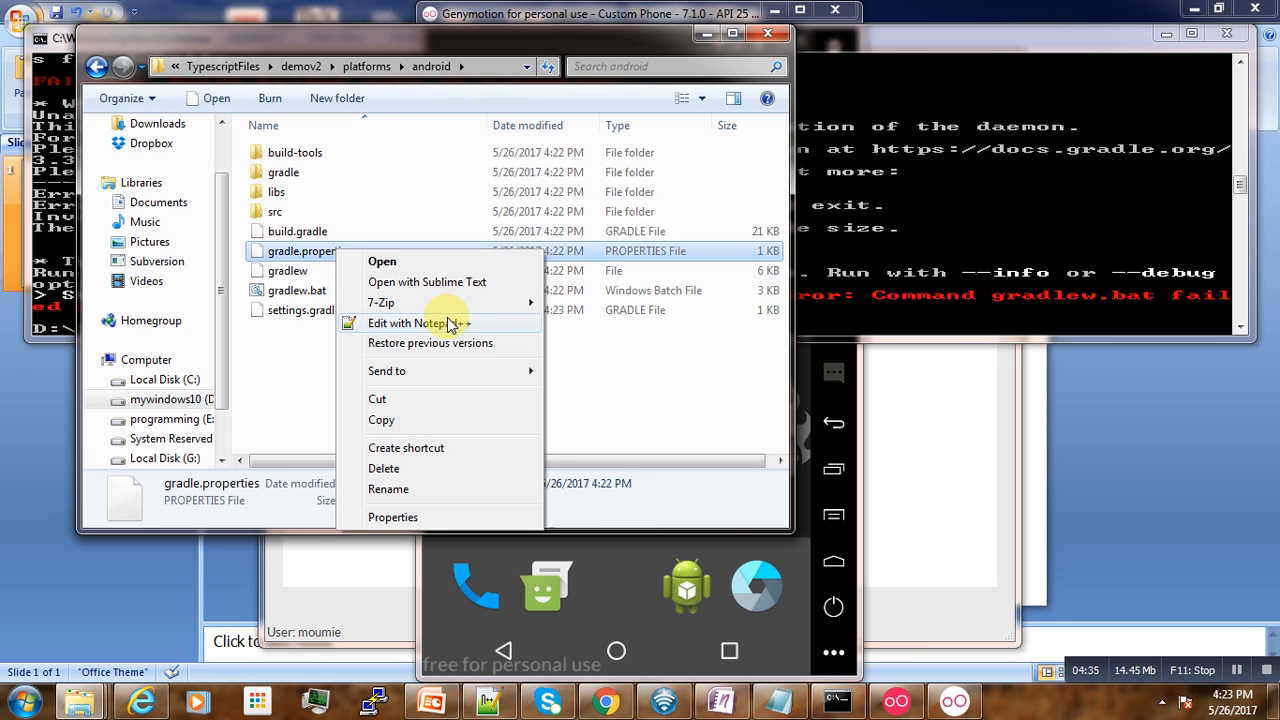
{"action": "left_click", "coordinate": [414, 322]}
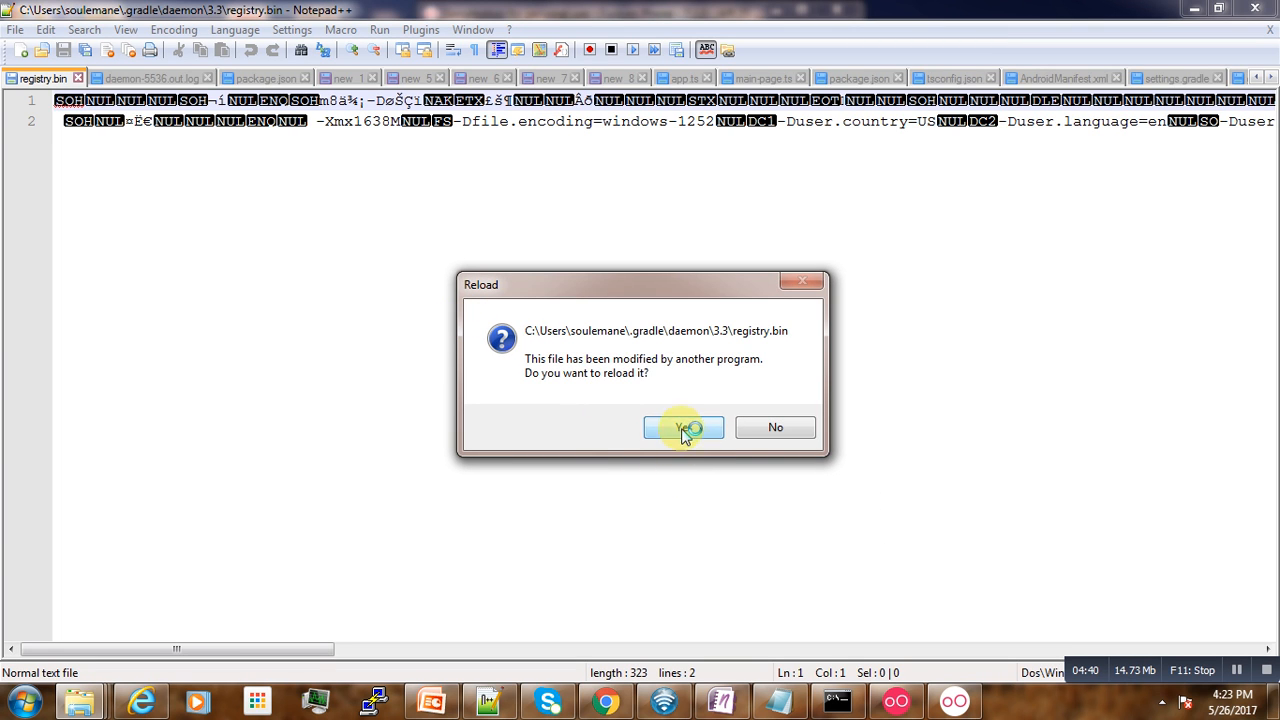
- Reload the file and trim a digit from the -Xmx16384M heap value
{"action": "left_click", "coordinate": [684, 427]}
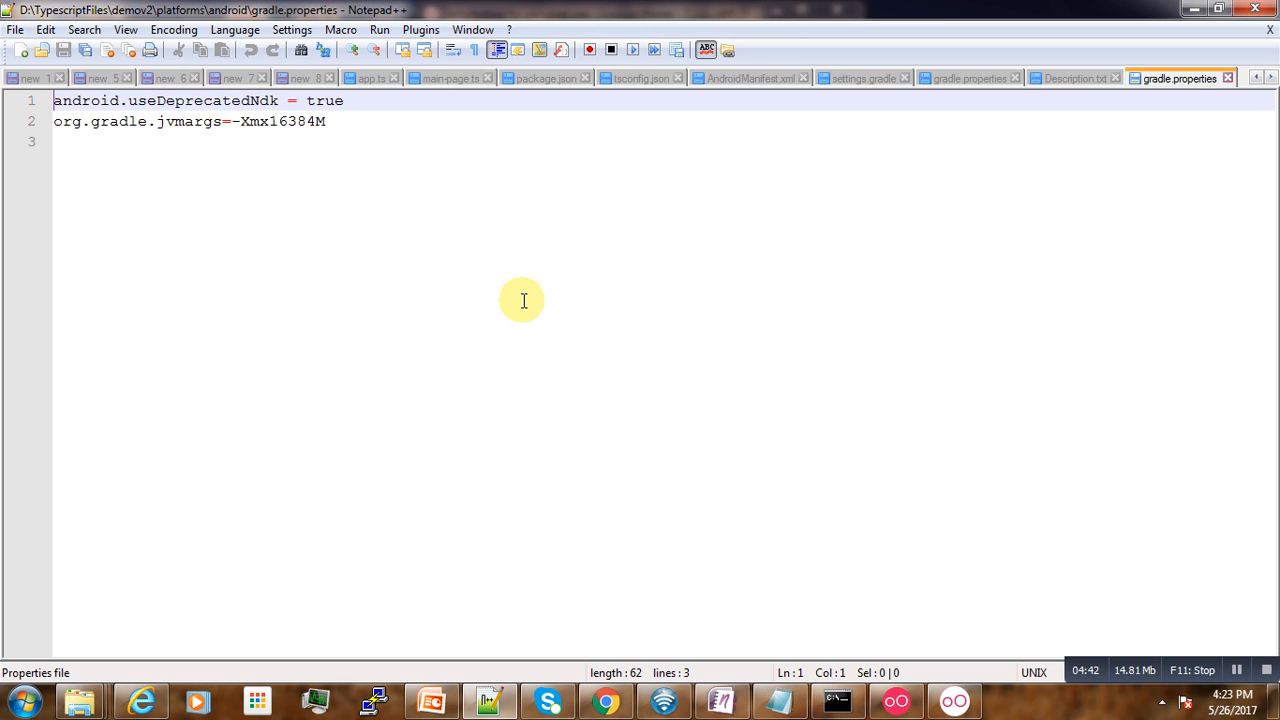
{"action": "mouse_move", "coordinate": [240, 123]}
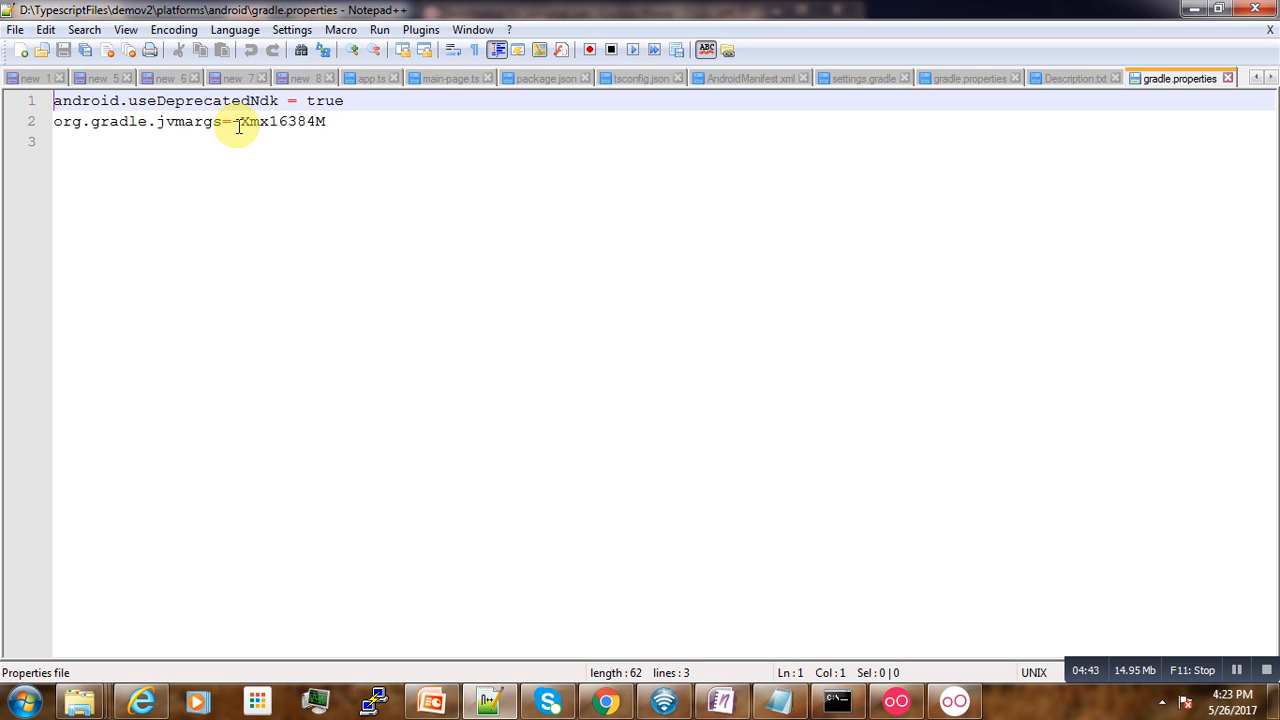
{"action": "mouse_move", "coordinate": [280, 121]}
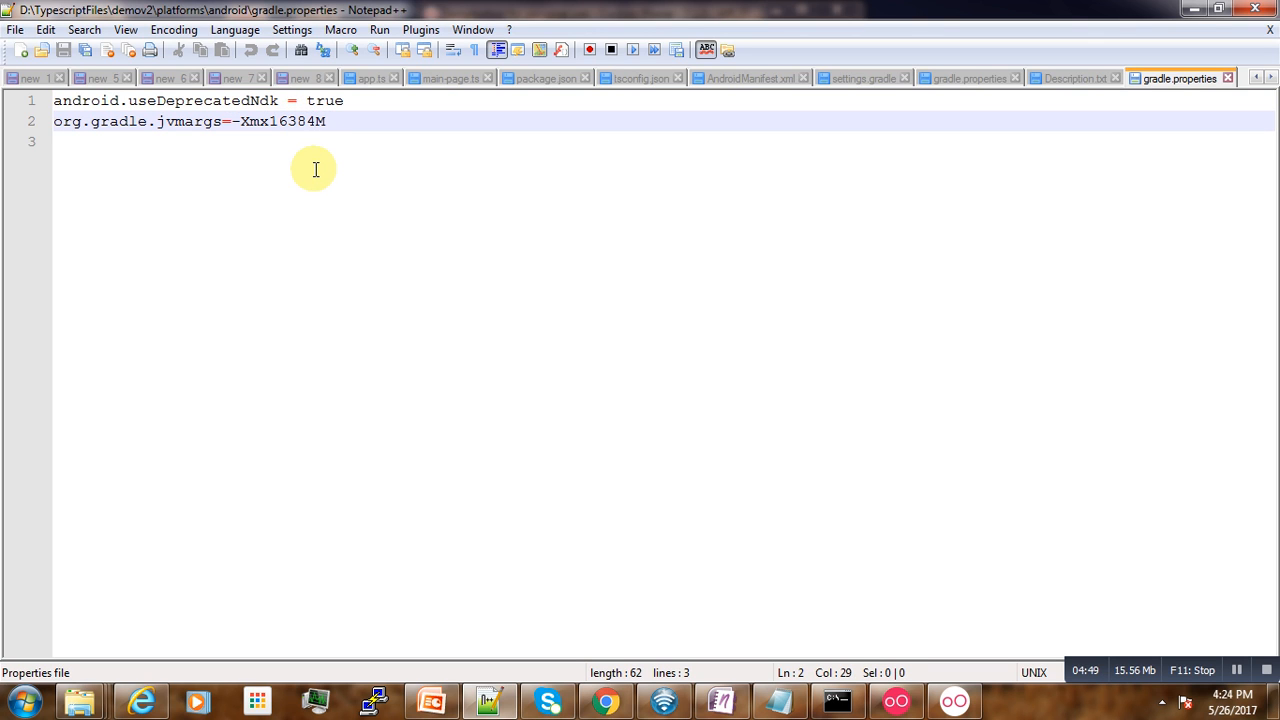
{"action": "key", "text": "Backspace"}
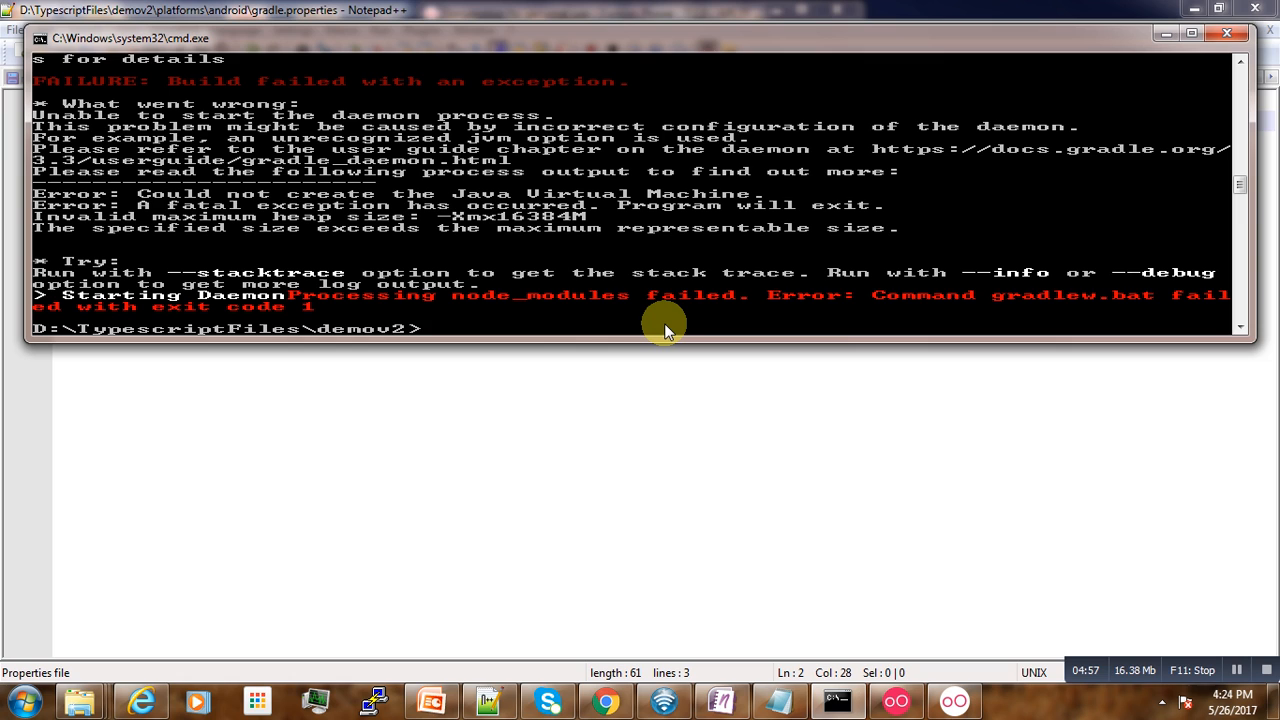
- Rerun 'tns run android' and back out of the emulator's WebView Browser Tester
{"action": "type", "text": "tns run android"}
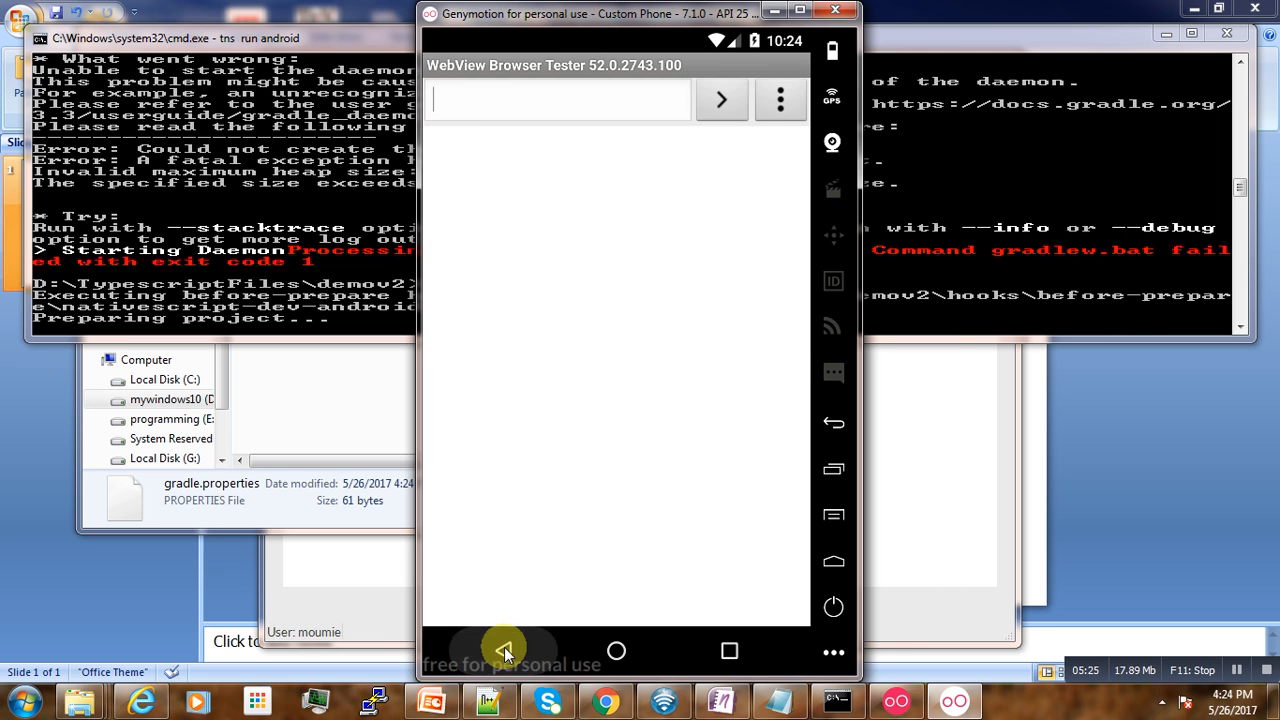
{"action": "left_click", "coordinate": [504, 651]}
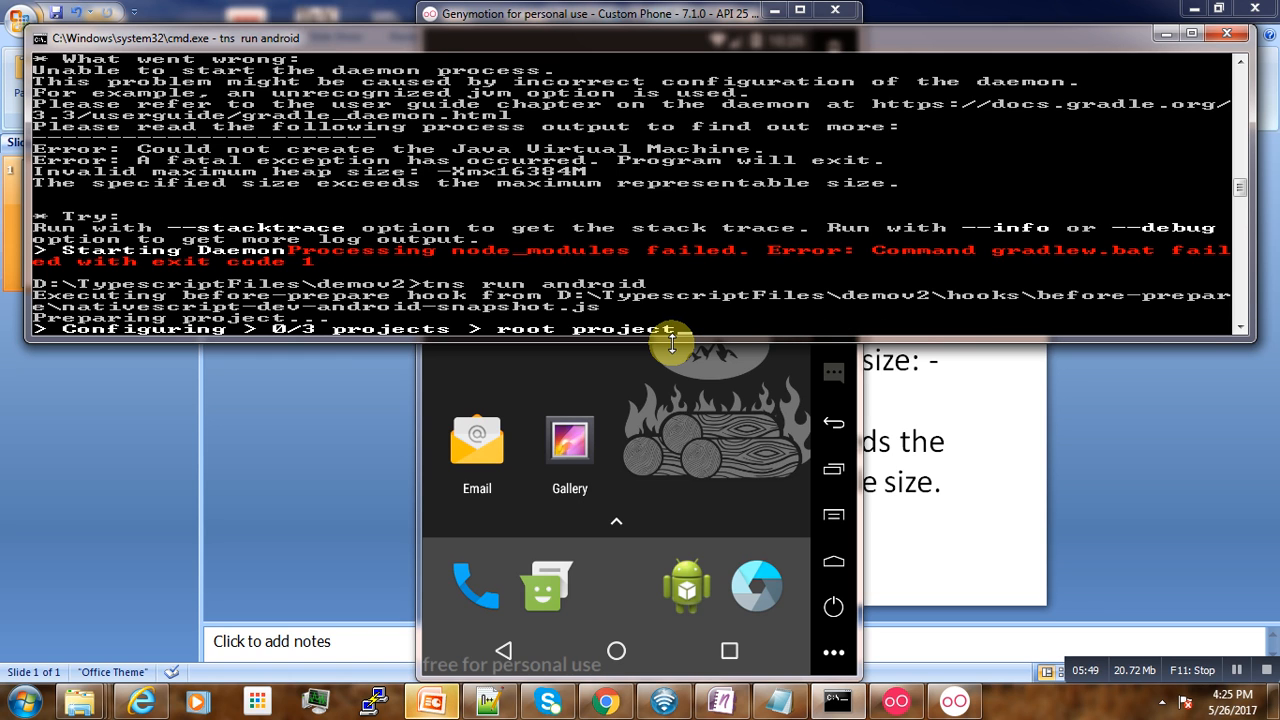
{"action": "mouse_move", "coordinate": [1103, 648]}
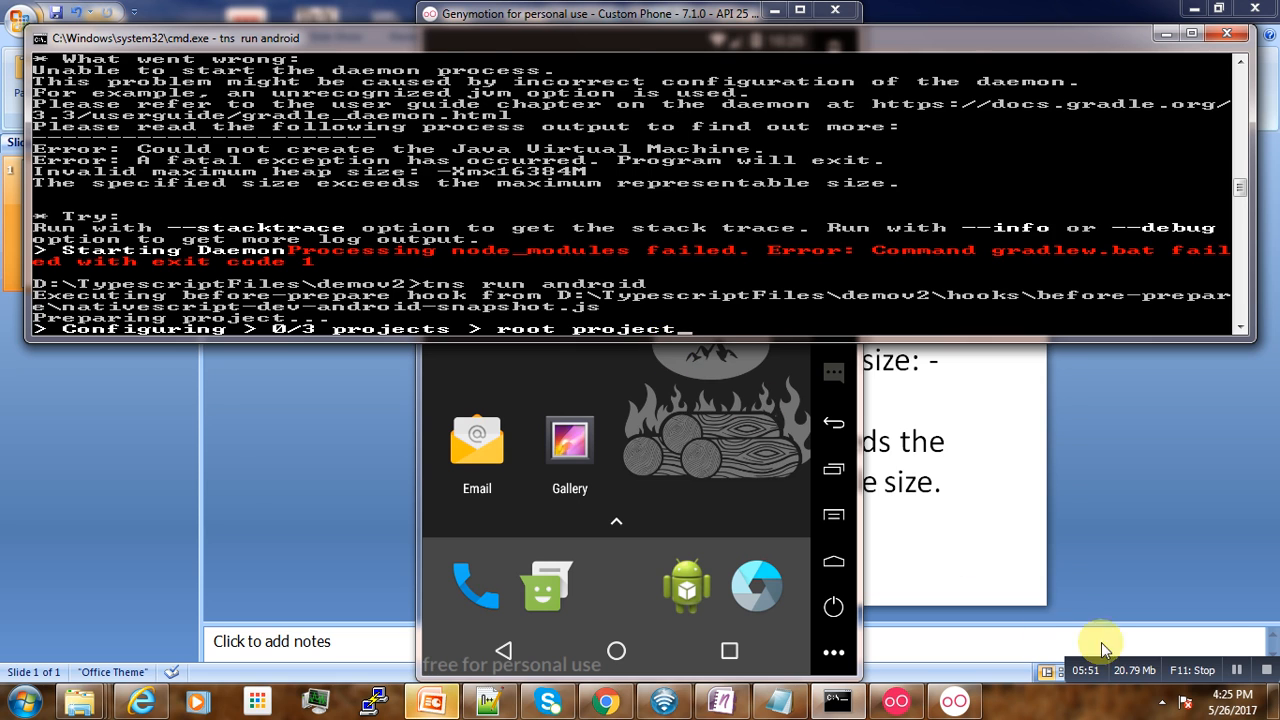